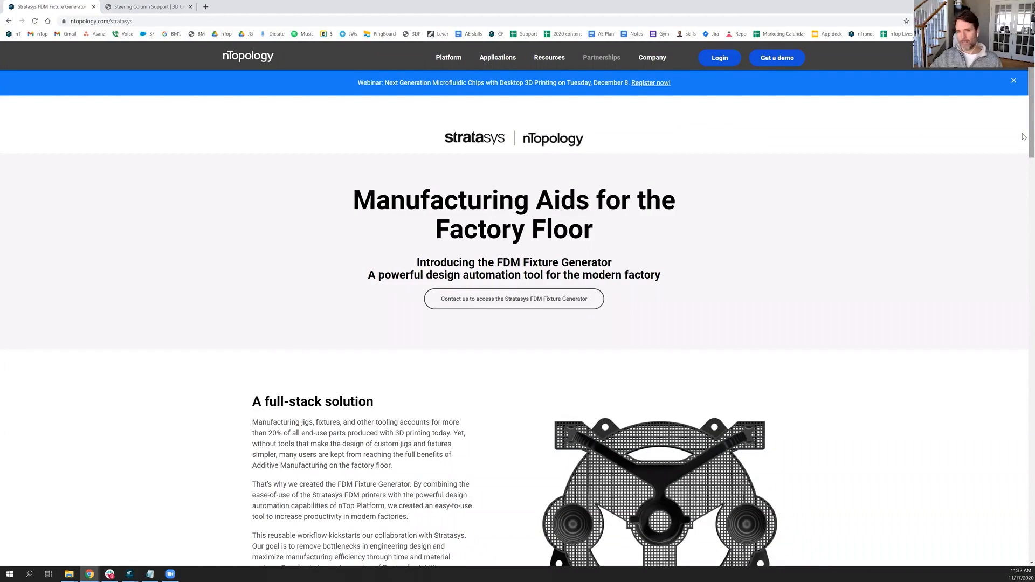
Scroll through the FDM Fixture Generator web page and bring it back into view.
scroll("down", 3)
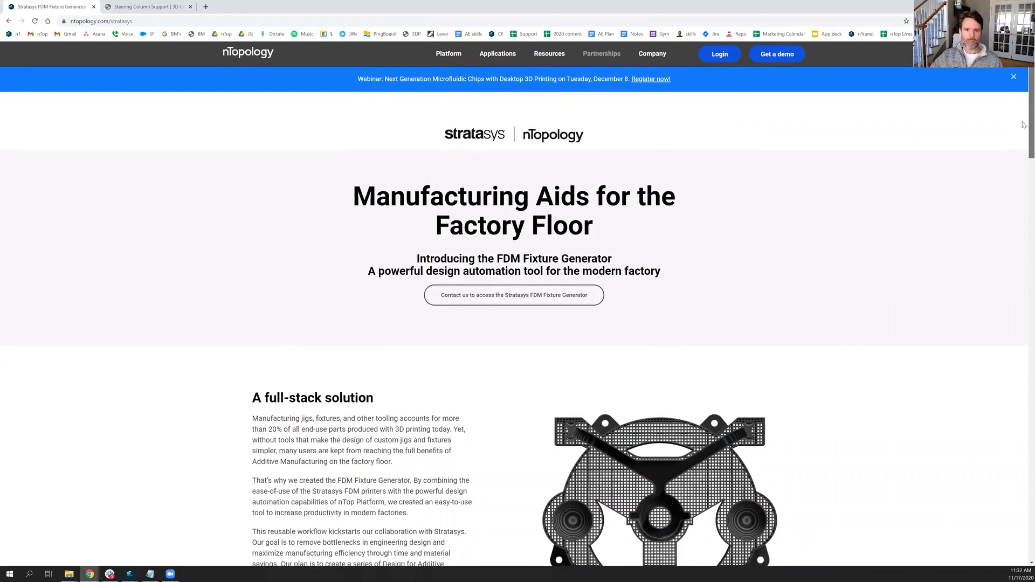
scroll("down", 3)
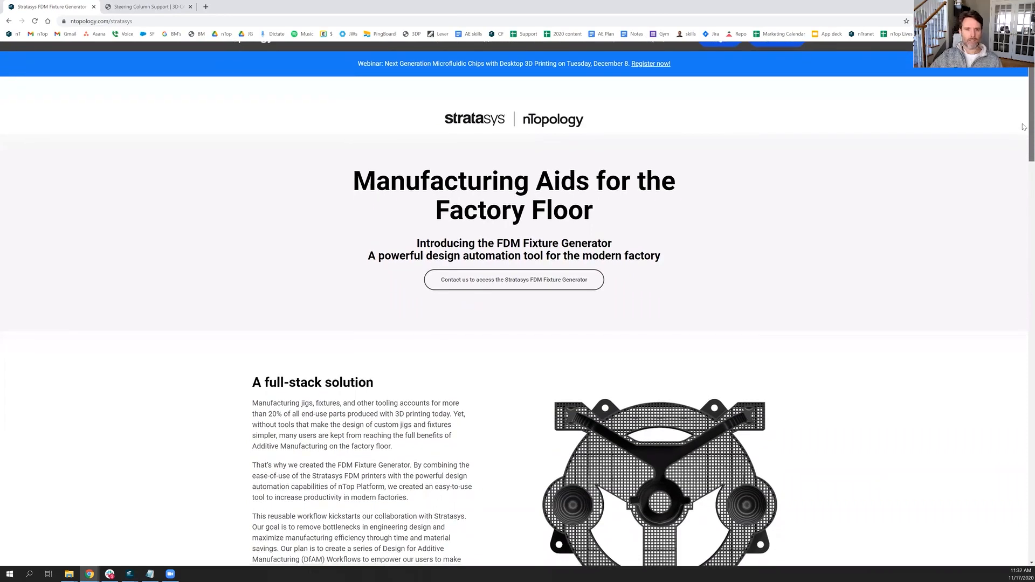
scroll("down", 3)
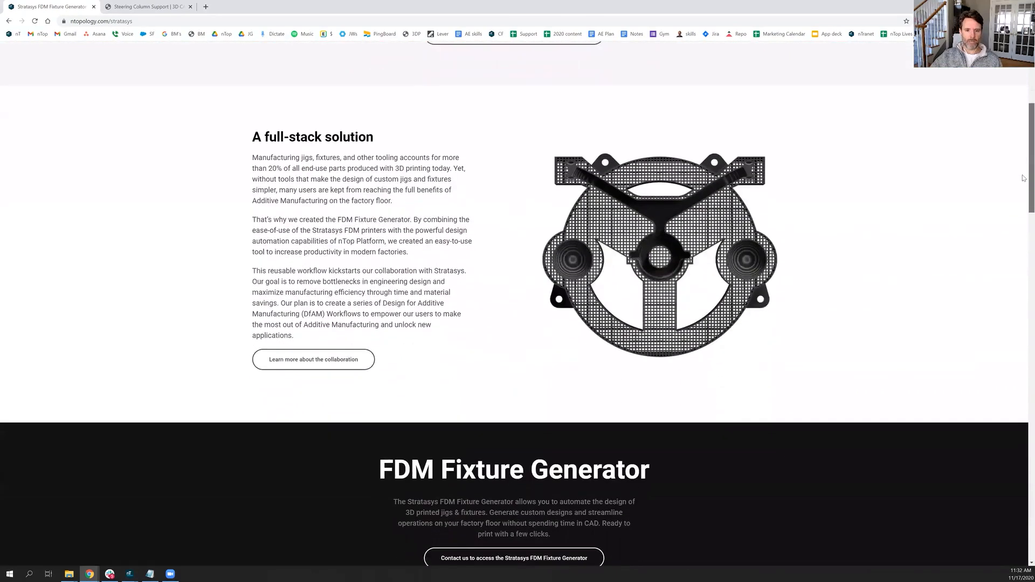
scroll("down", 3)
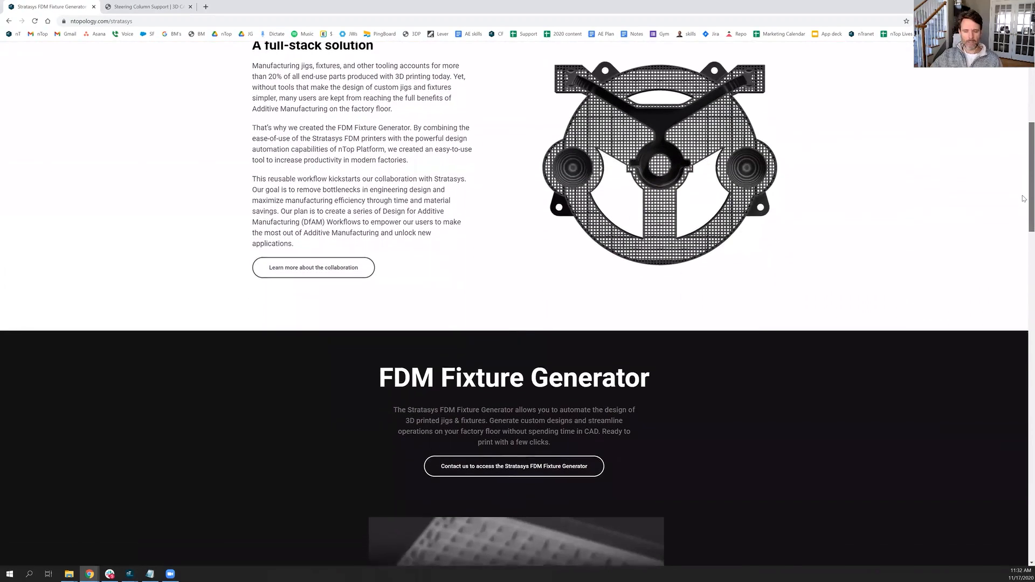
scroll("down", 3)
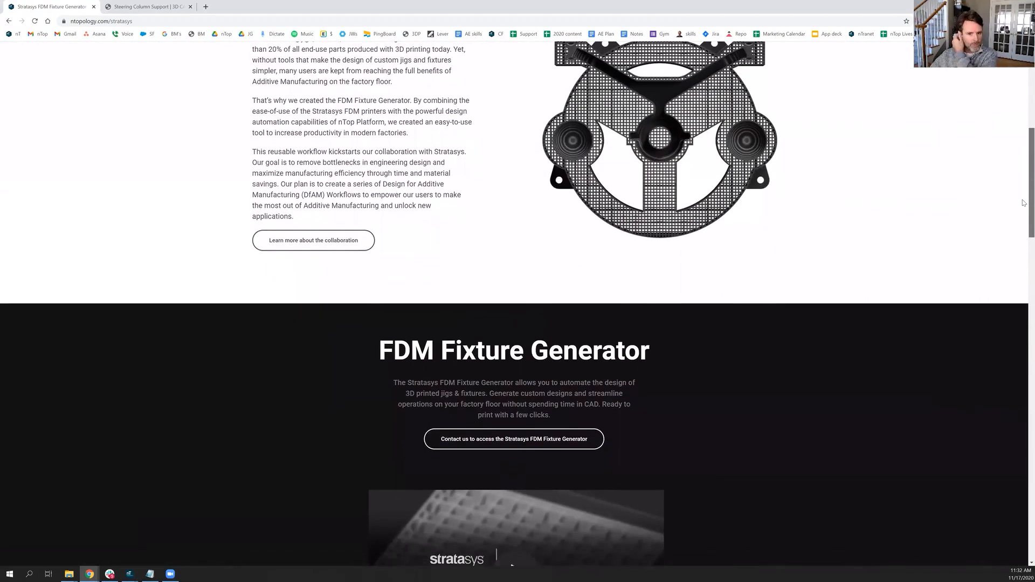
scroll("down", 3)
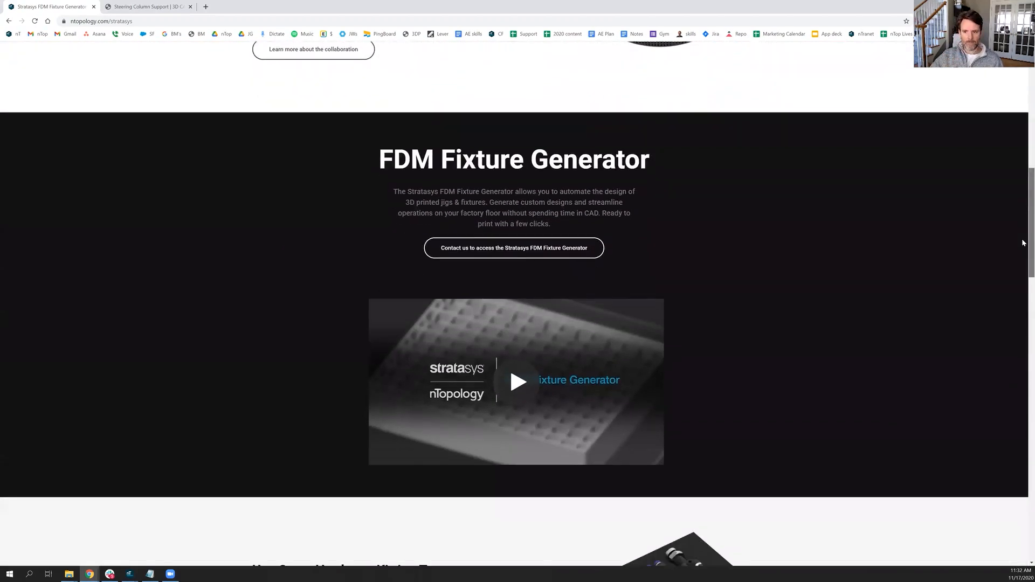
scroll("down", 3)
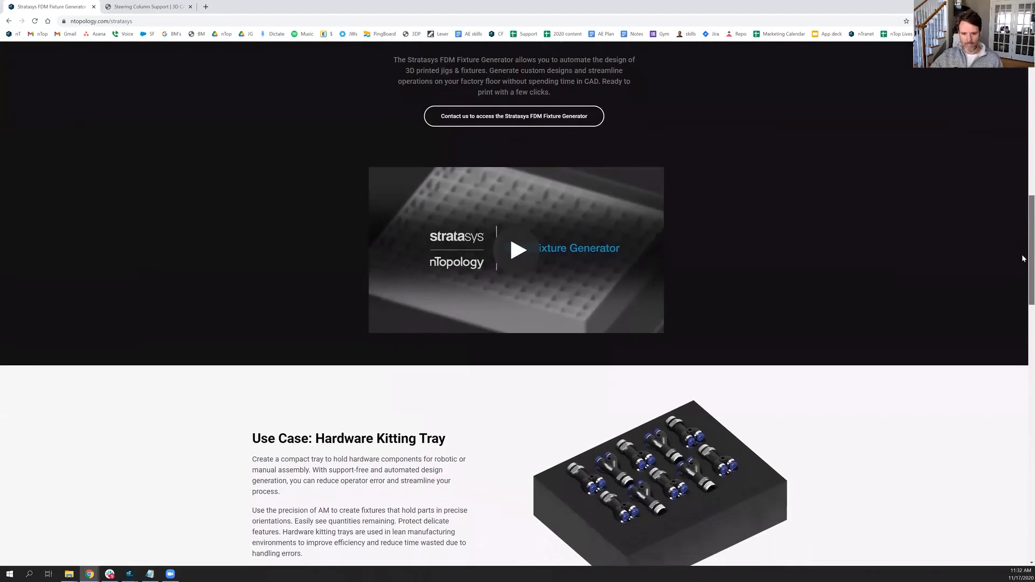
scroll("down", 3)
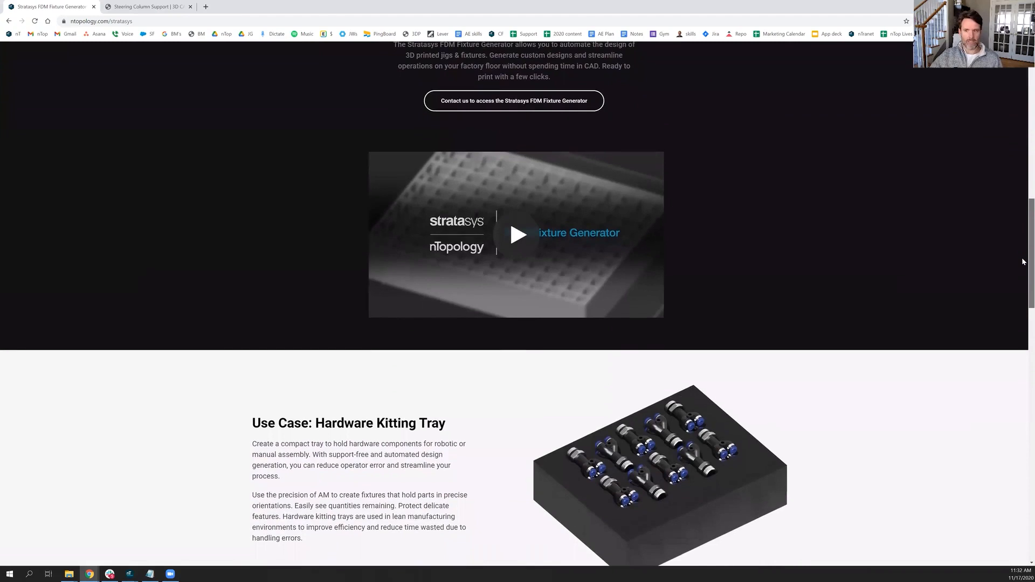
scroll("up", 3)
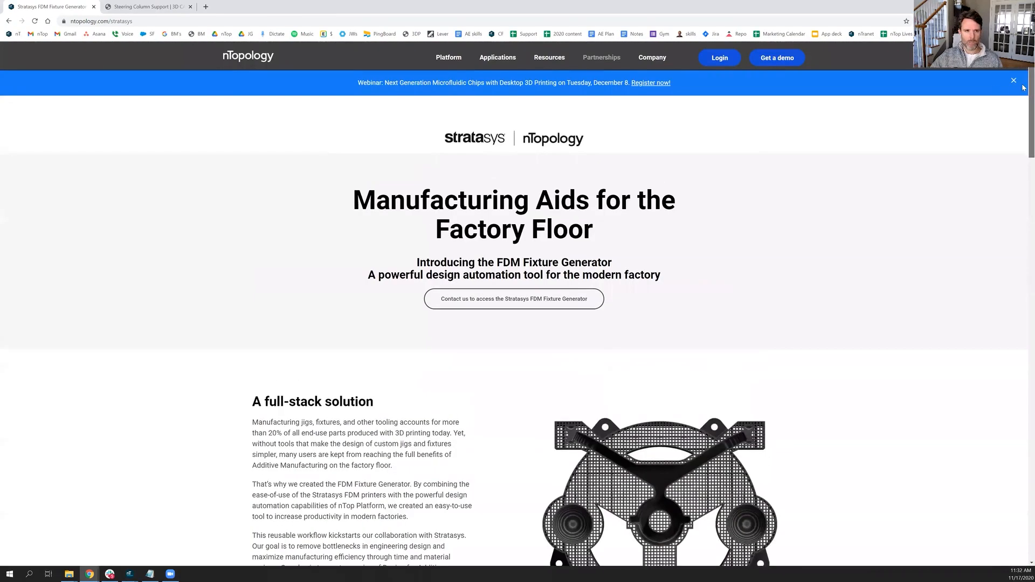
mouse_move(682, 146)
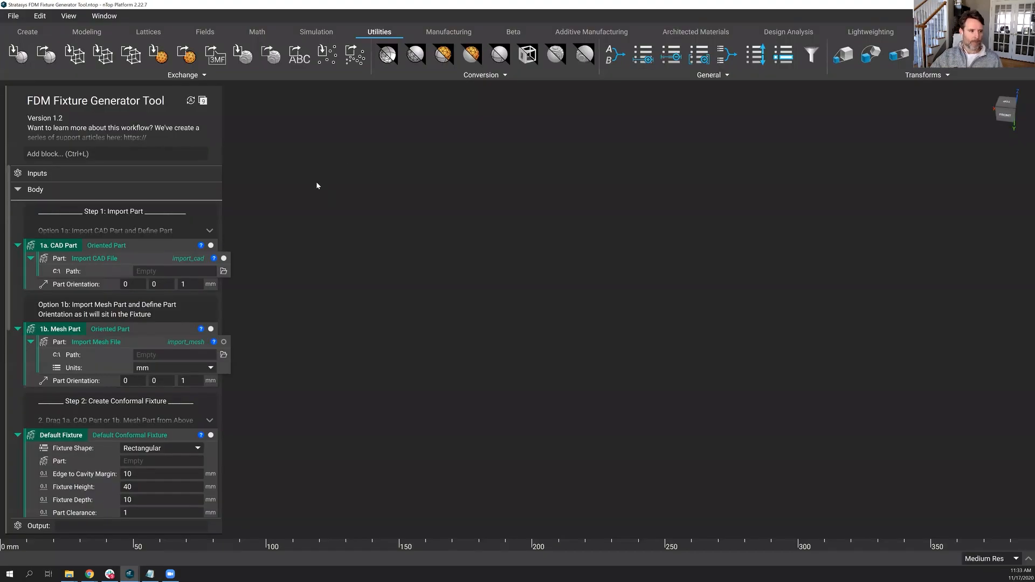
left_click(224, 271)
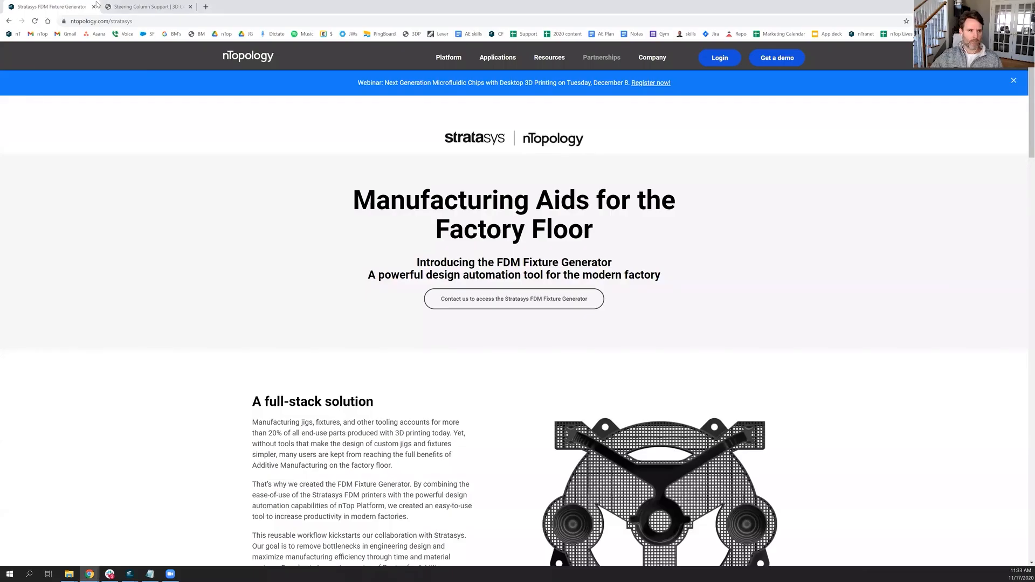
Switch to the GrabCAD Steering Column Support tab and scroll down its page.
left_click(147, 6)
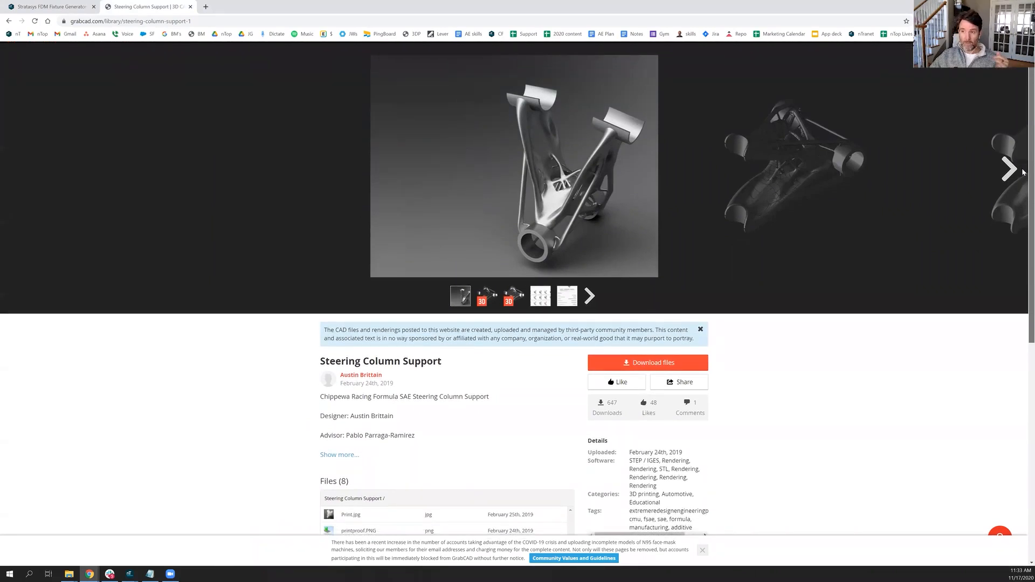
scroll("down", 3)
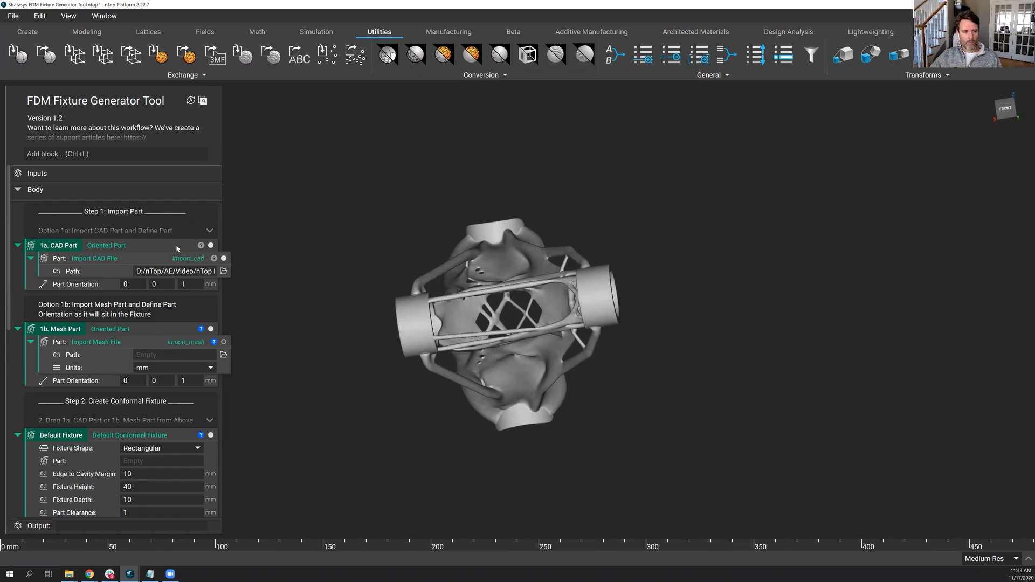
mouse_move(272, 279)
type(" 0")
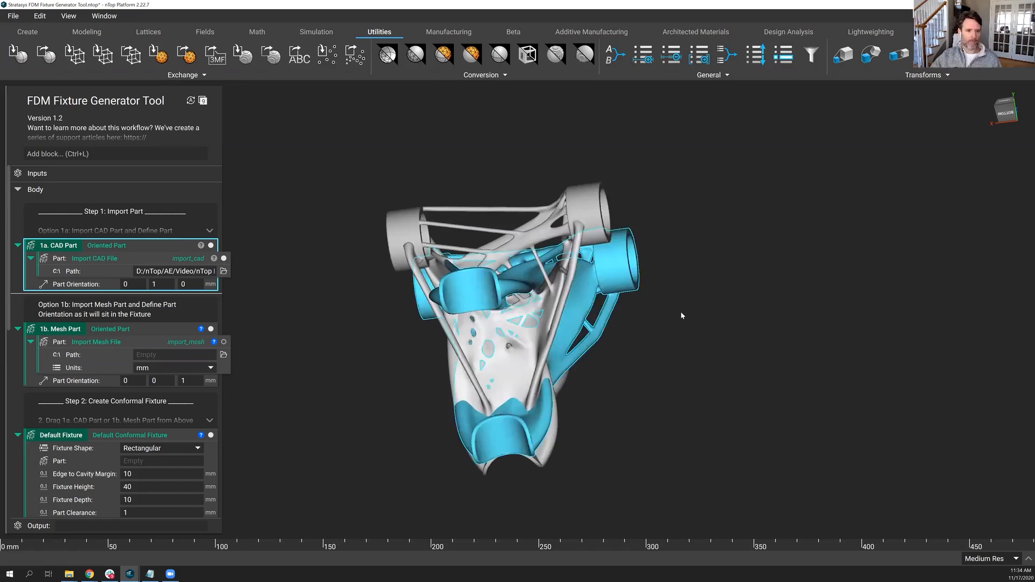
Orbit the viewport to inspect the part reoriented to 0, 1, 0.
left_click_drag(680, 316, 502, 224)
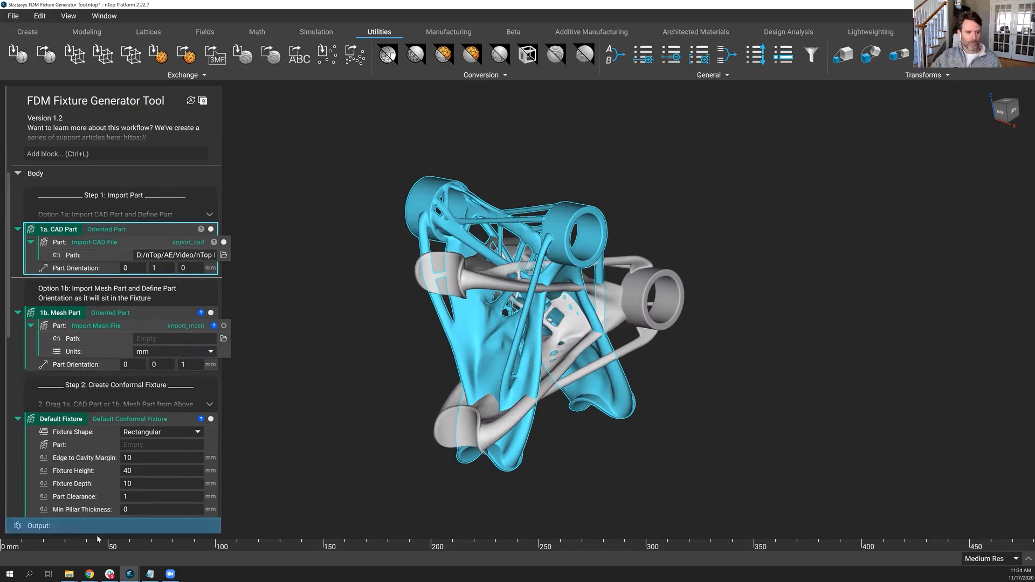
Scroll to Option 2: Contoured Standoffs Fixture (BETA) and select its Part input.
scroll("down", 3)
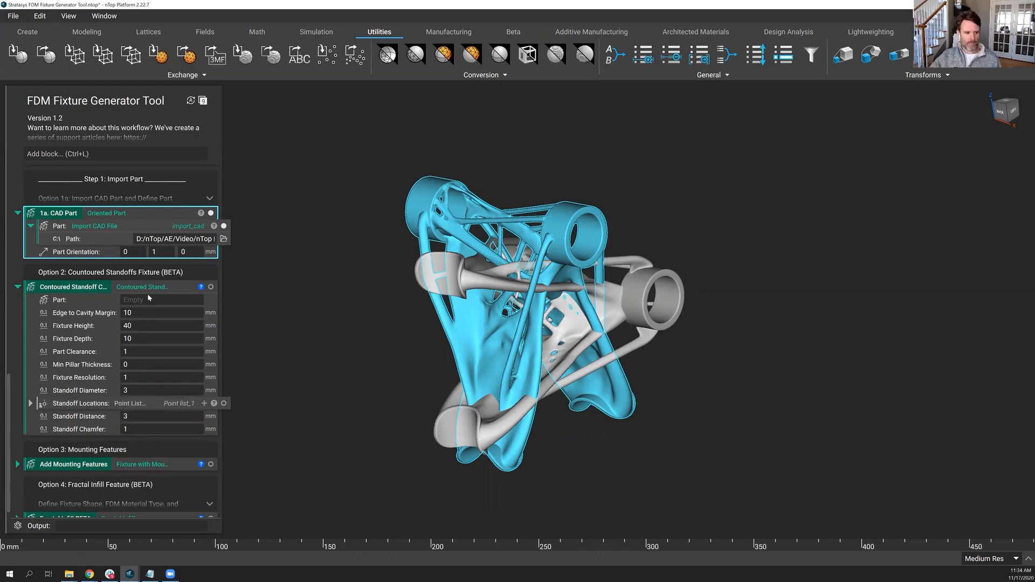
left_click(160, 300)
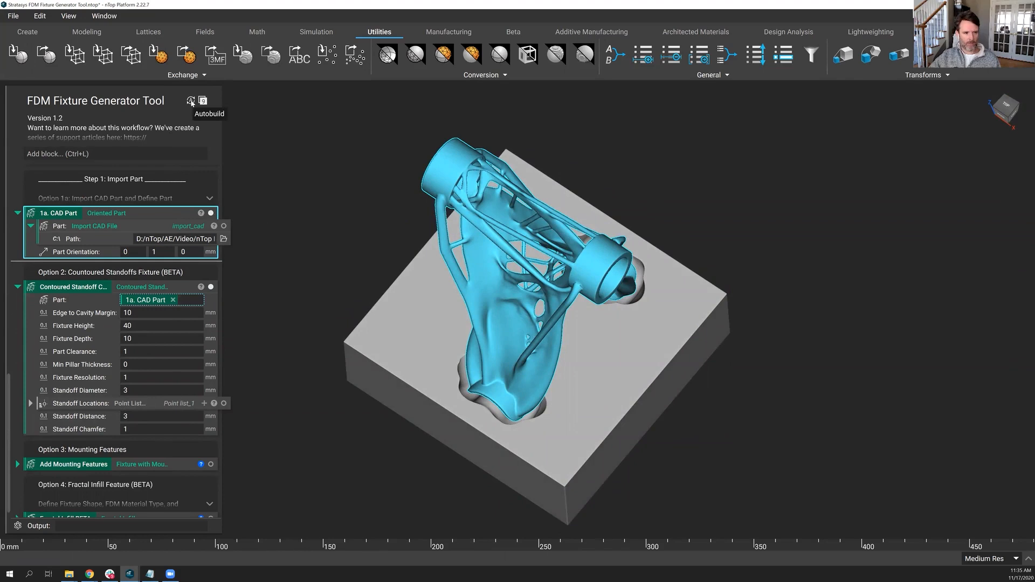
mouse_move(230, 177)
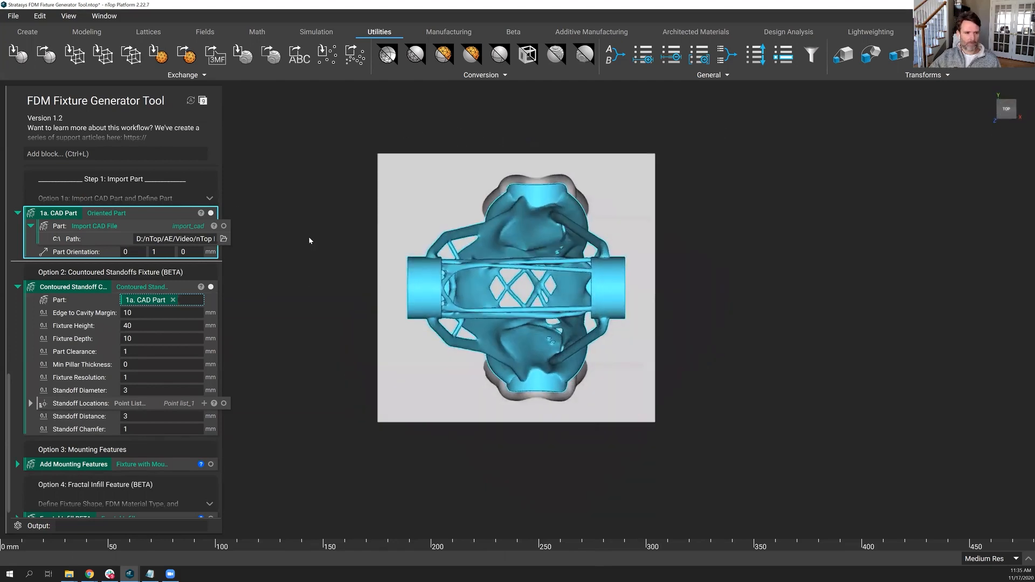
mouse_move(62, 315)
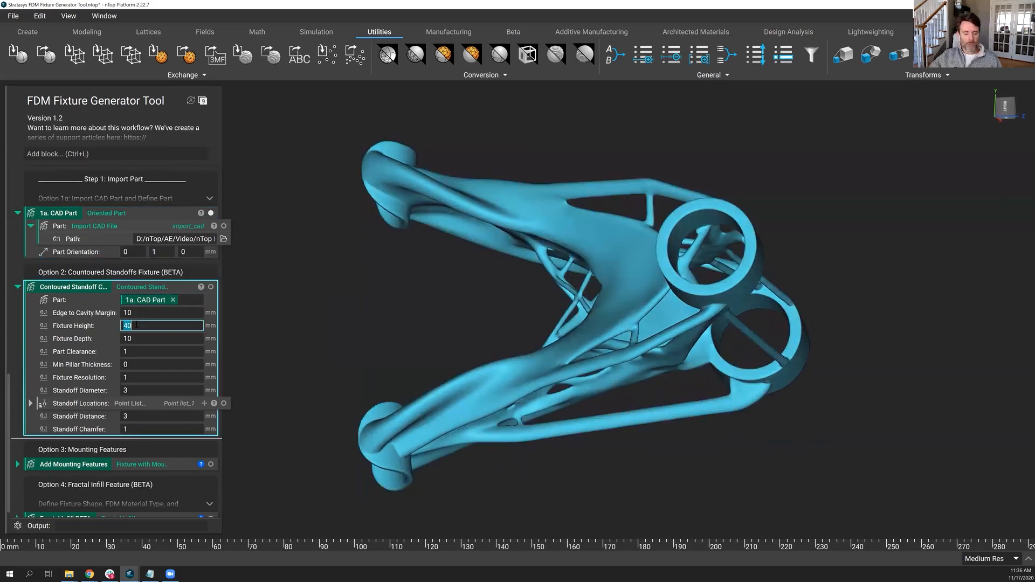
Set fixture height 115 mm, depth 93 mm, and standoff distance 5 mm.
type("115")
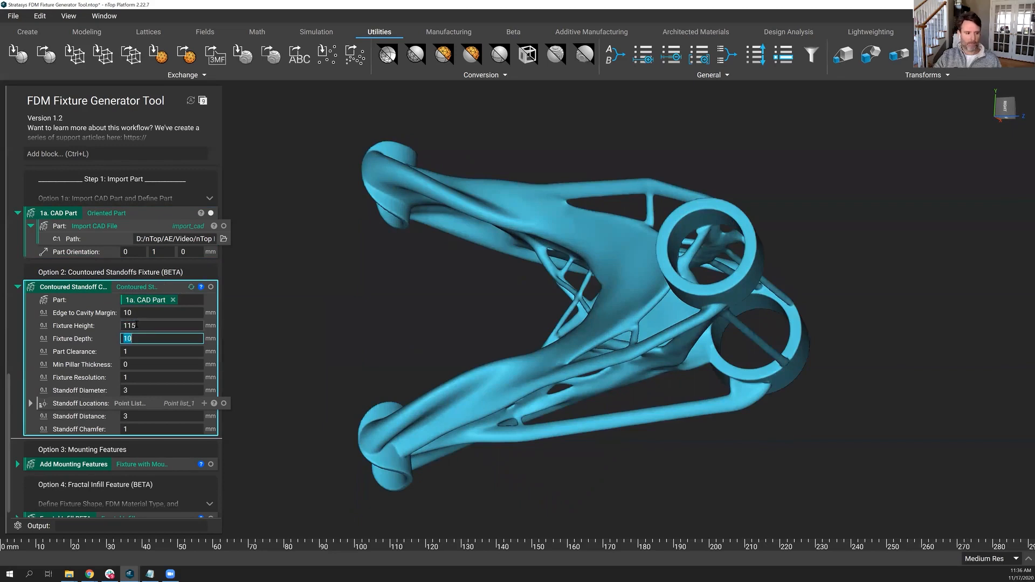
type("93")
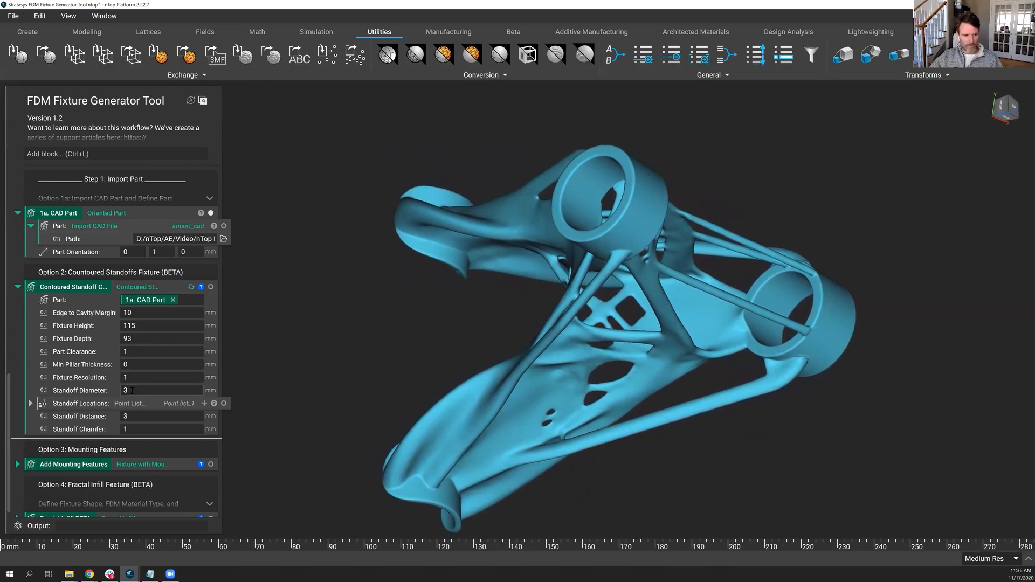
left_click(162, 416)
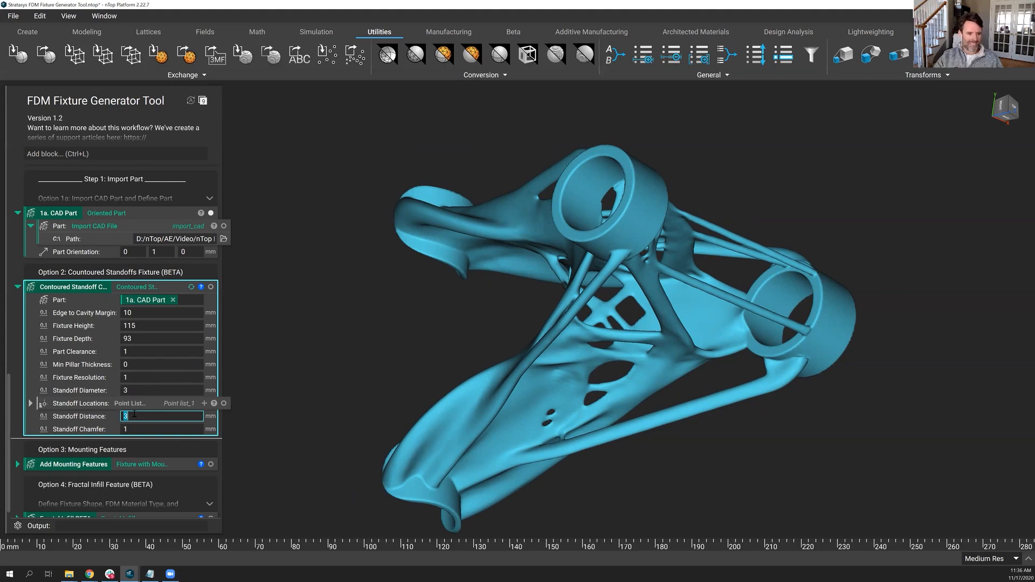
type("5")
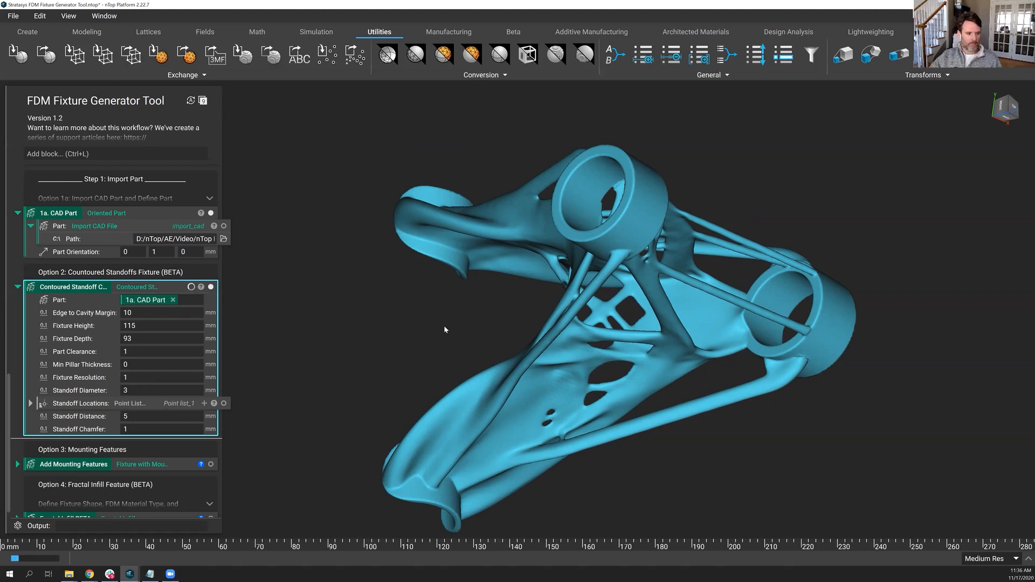
mouse_move(97, 403)
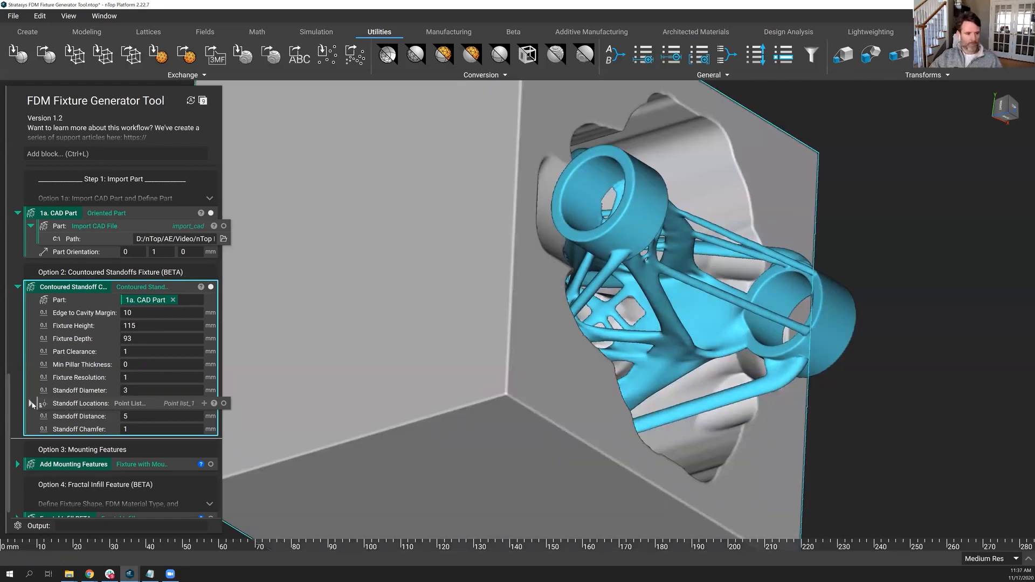
Expand Standoff Locations to show Point List entries 0 and 1, both at 0, 0, 0.
left_click(31, 403)
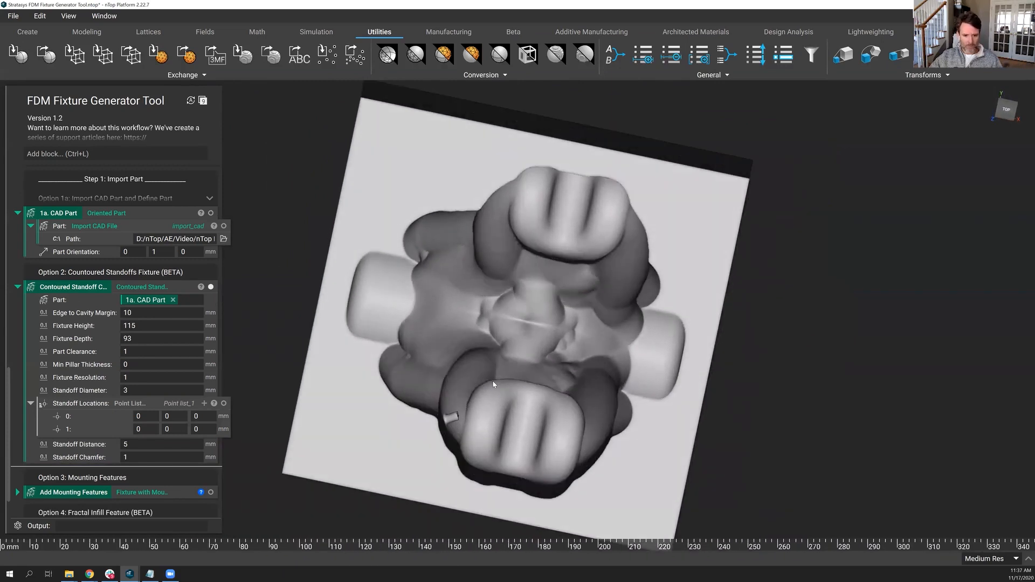
Zoom in and orbit to a top view of the part inside the fixture block.
left_click_drag(491, 385, 480, 356)
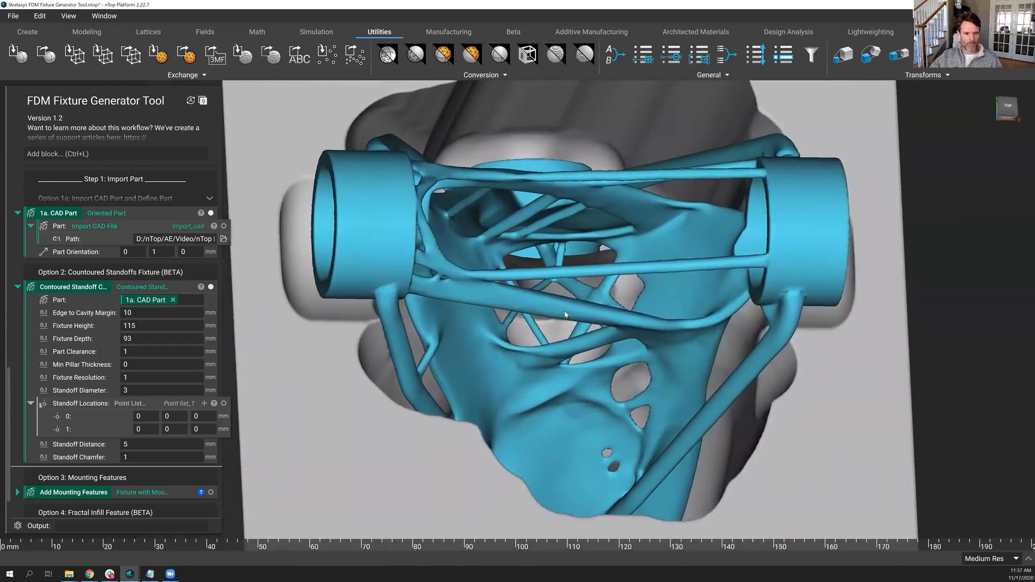
left_click_drag(565, 315, 569, 334)
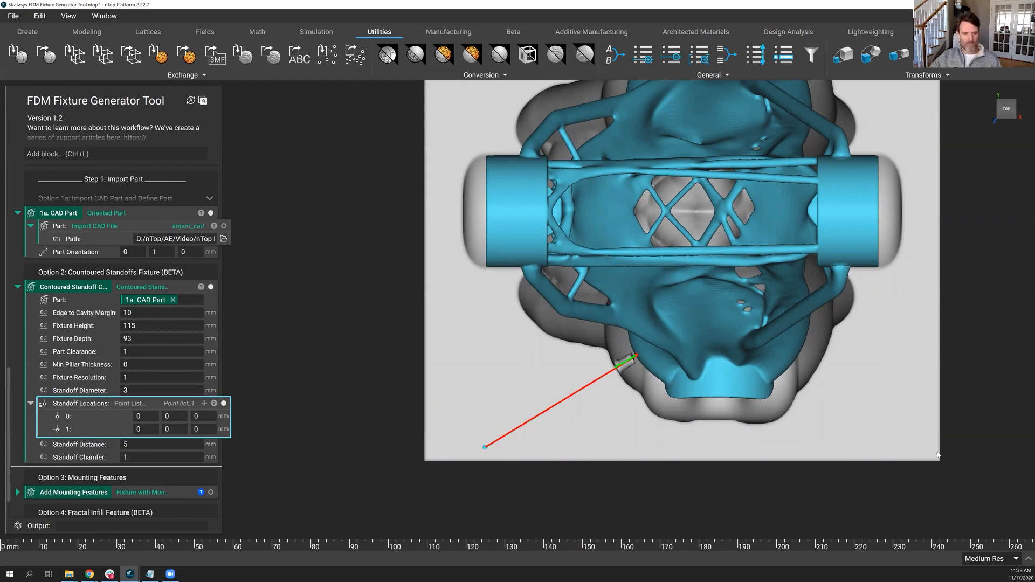
Pick standoff point 1 at 89.849, 14.581, 0 on the part's edge.
left_click(173, 429)
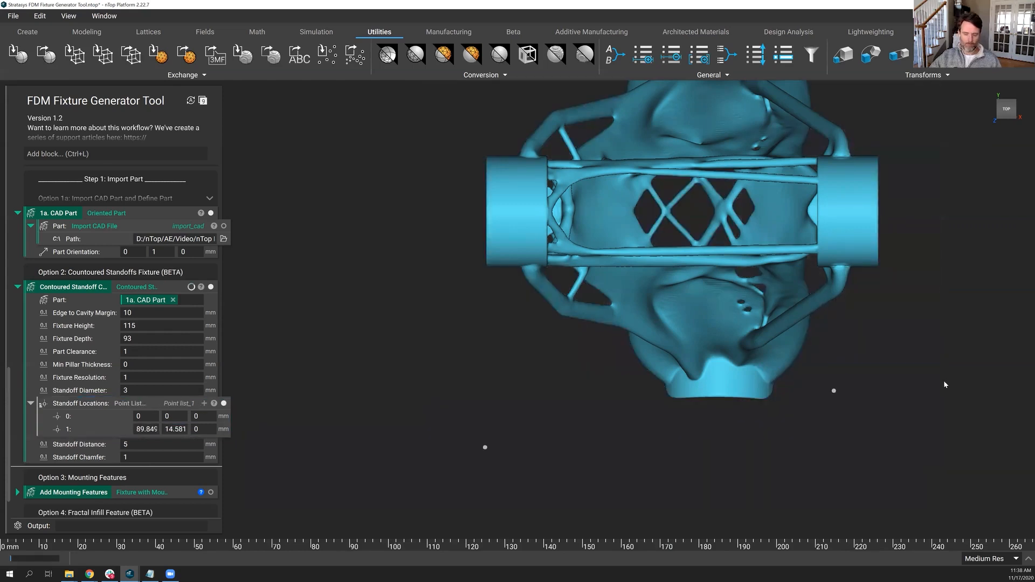
mouse_move(869, 391)
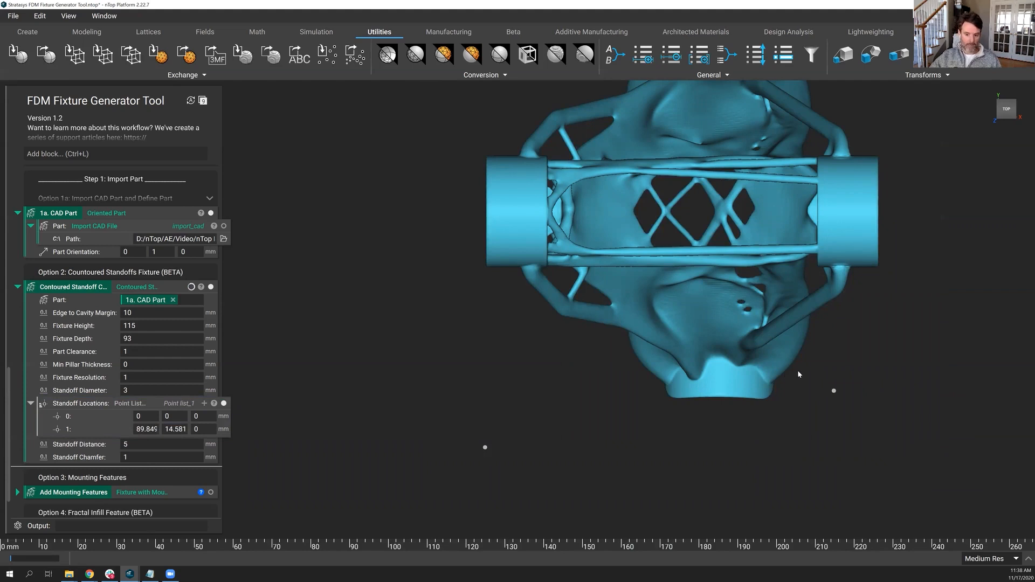
mouse_move(405, 343)
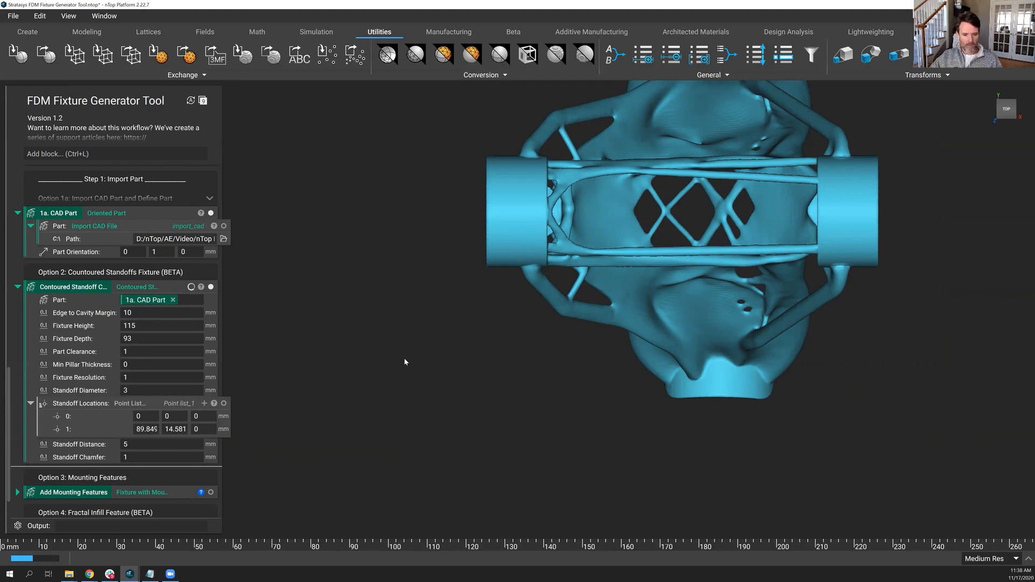
mouse_move(417, 383)
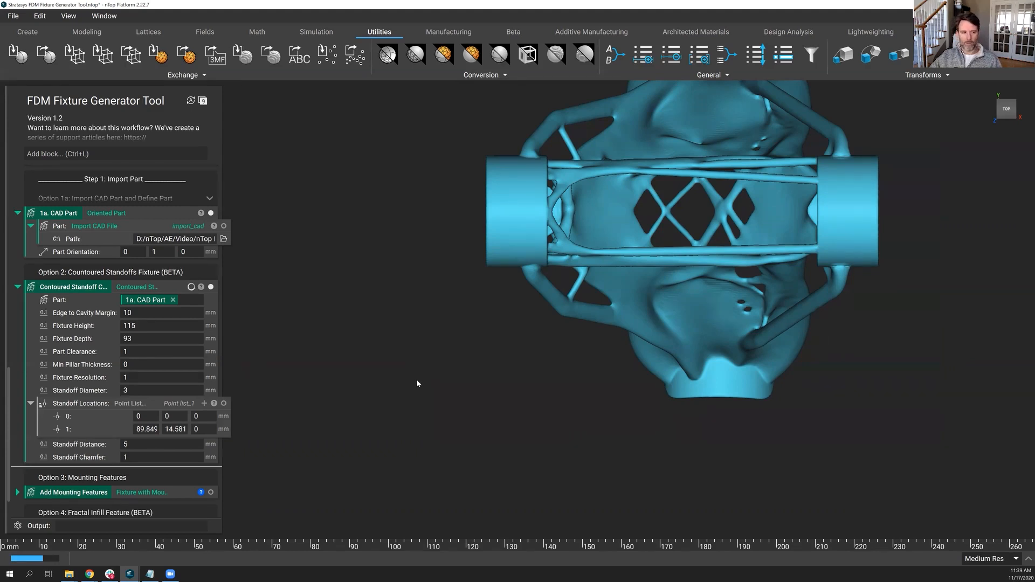
mouse_move(750, 429)
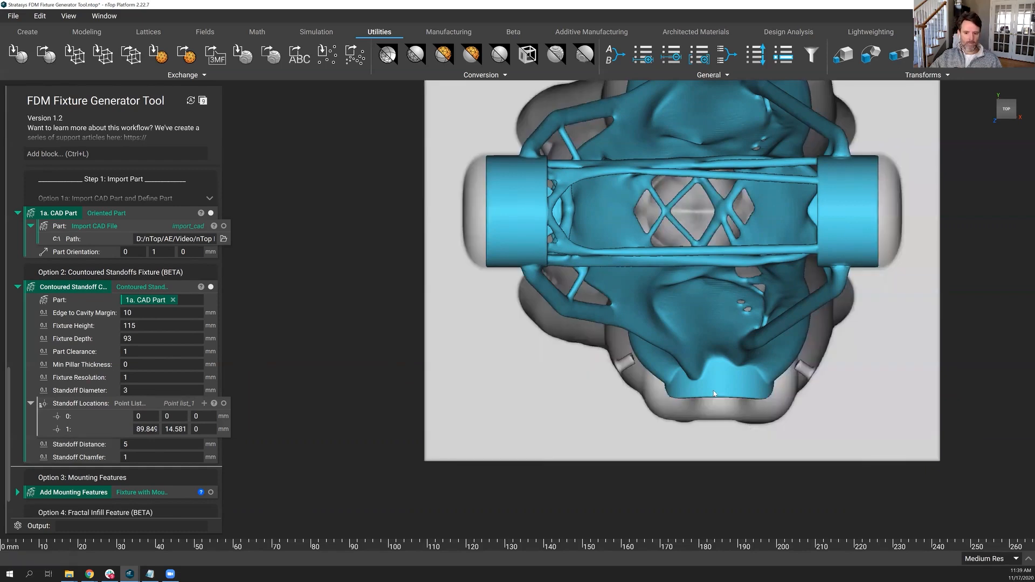
mouse_move(748, 377)
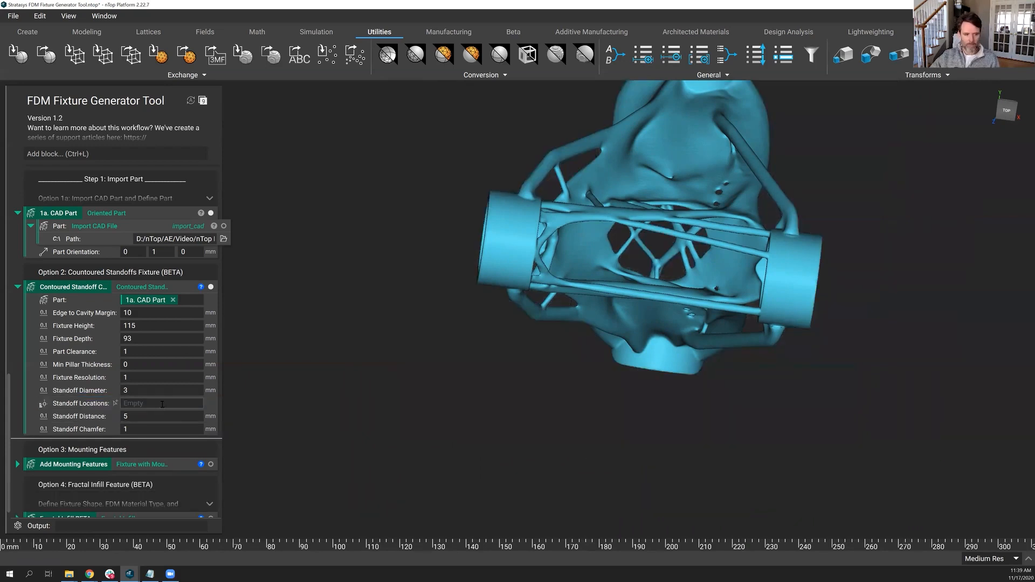
Restore the two standoff points, add two more, then delete the manual Point List.
left_click(162, 403)
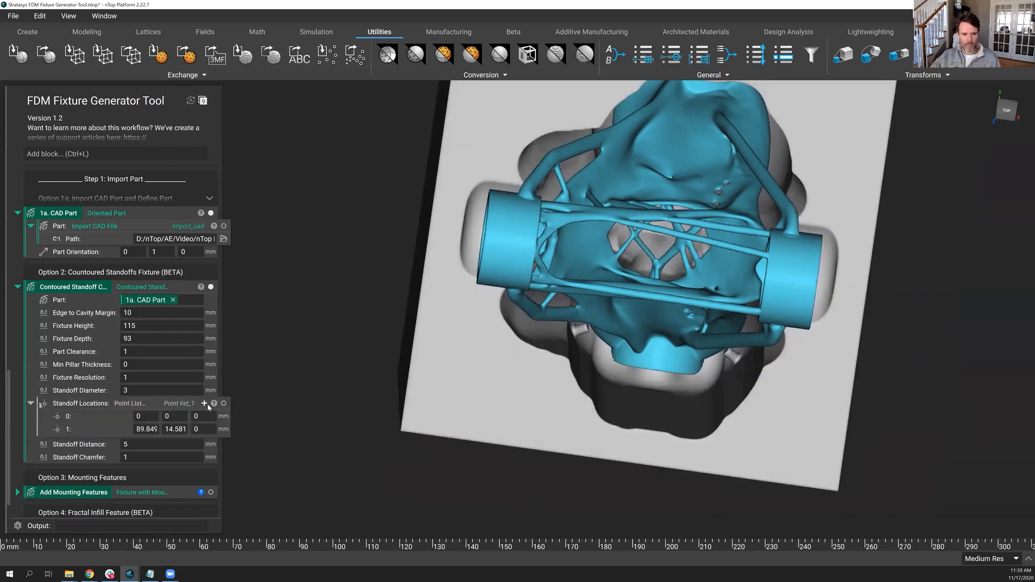
left_click(194, 403)
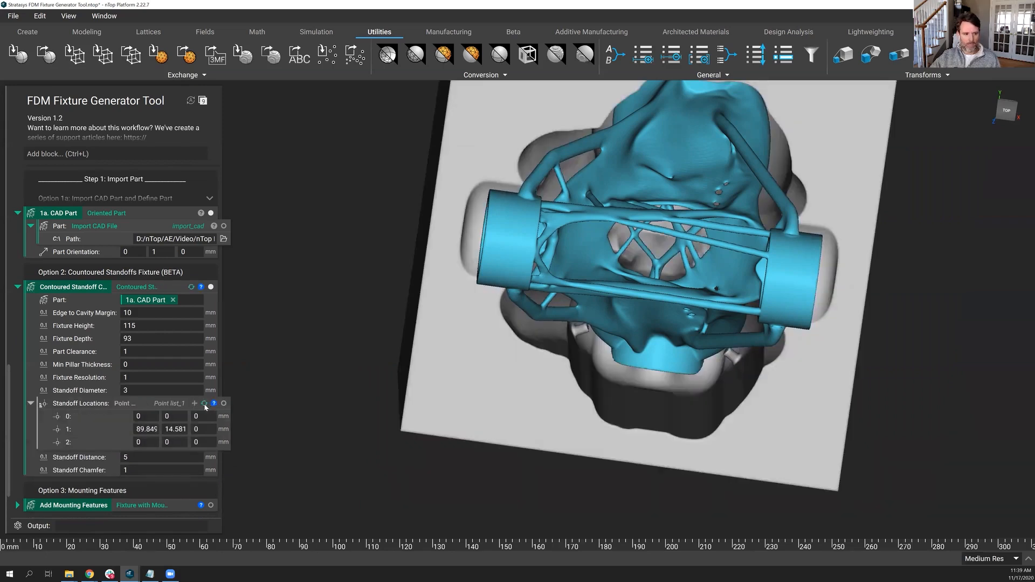
left_click(194, 403)
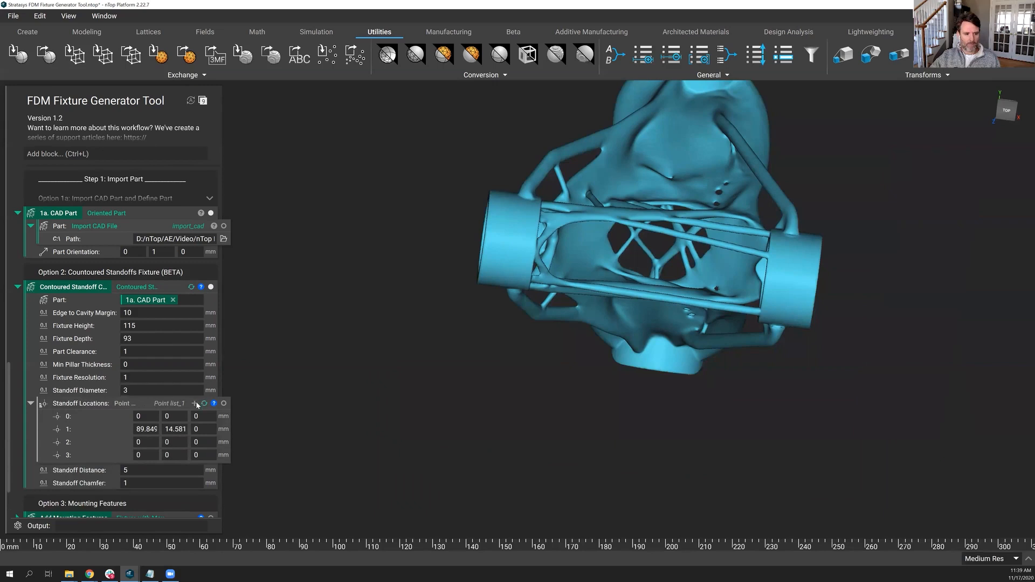
left_click(194, 403)
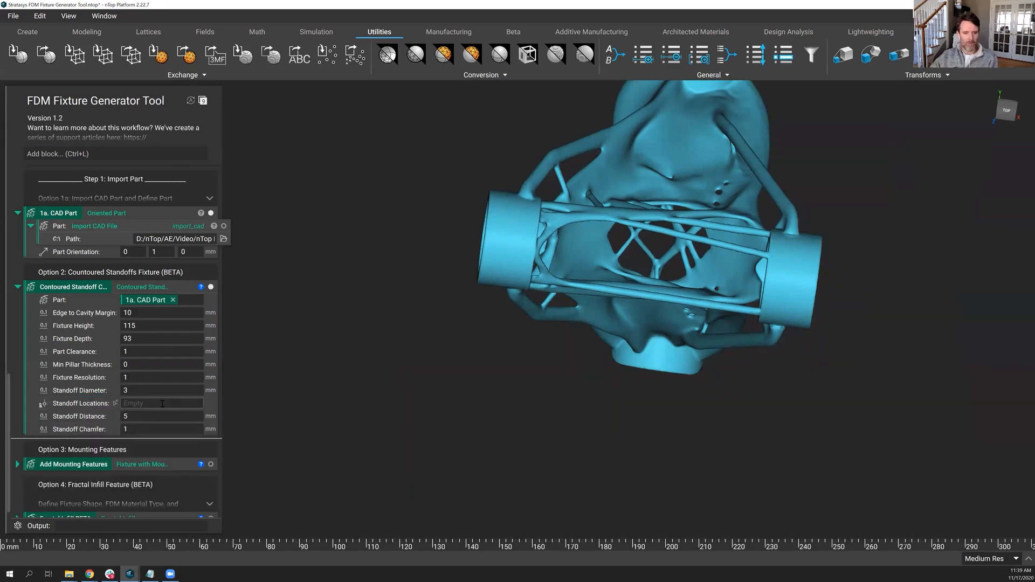
Set Standoff Locations to an Import Points block by searching 'impo'.
left_click(161, 404)
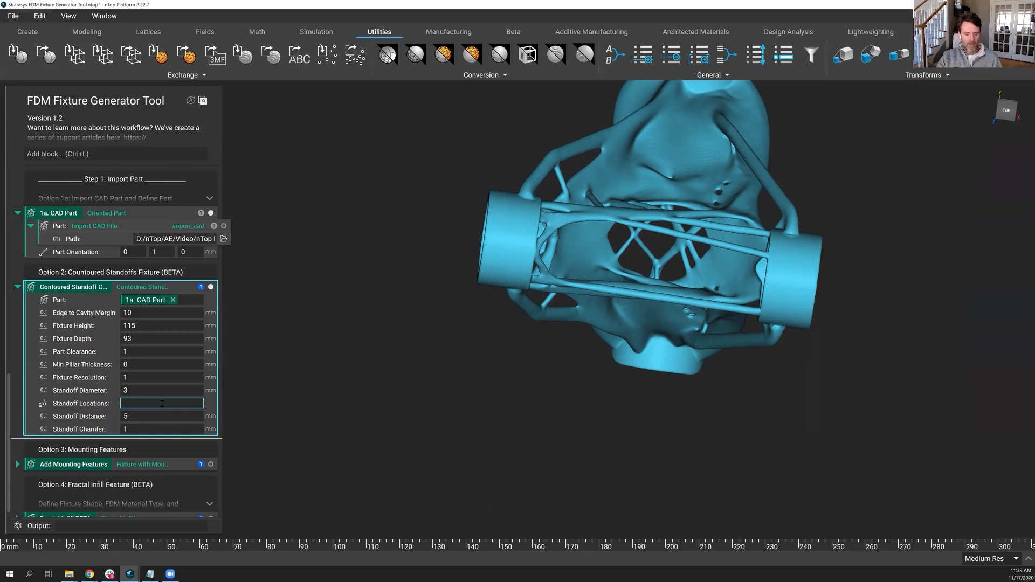
left_click(162, 403)
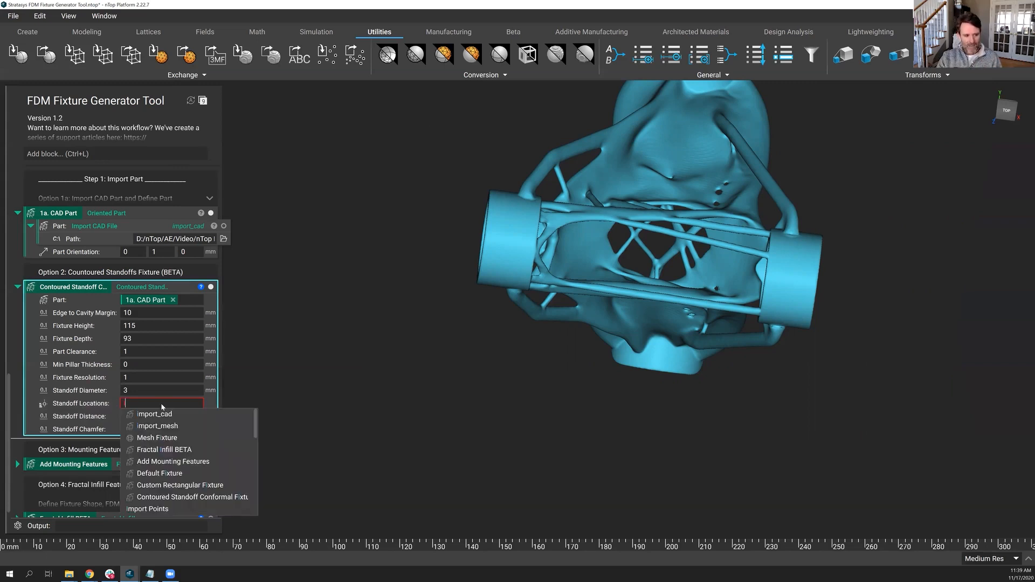
type("impo")
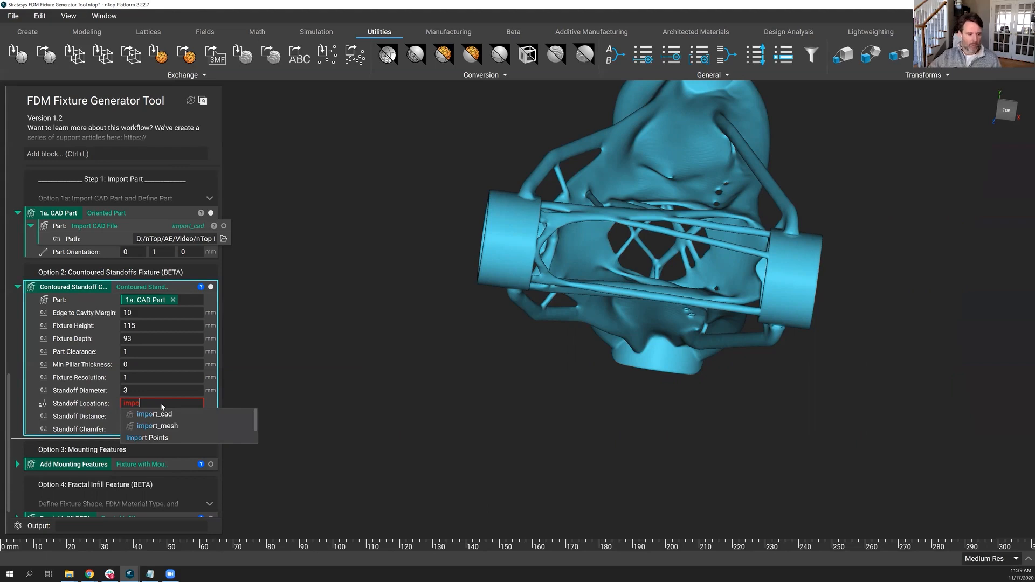
left_click(147, 437)
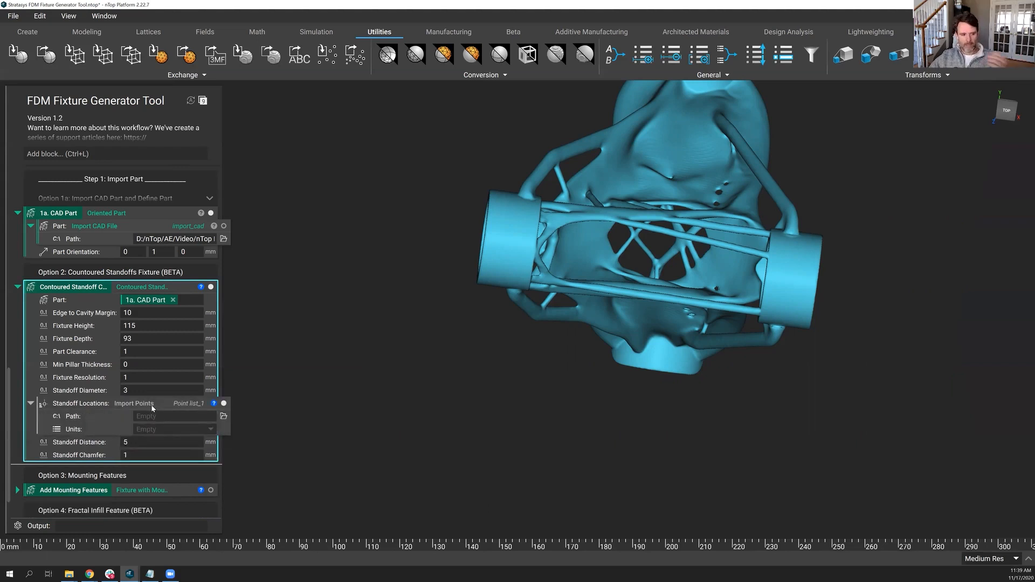
mouse_move(253, 179)
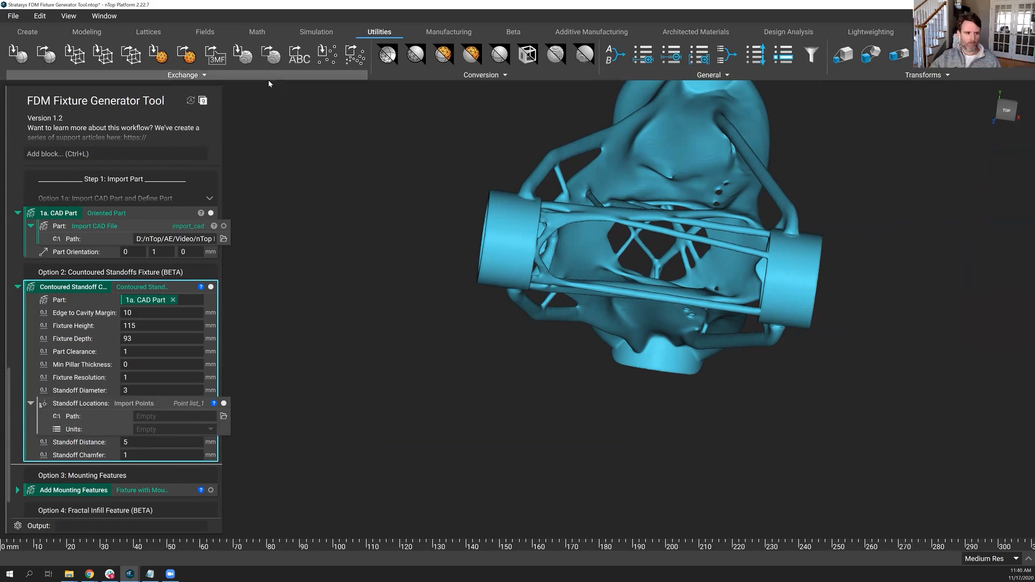
Add an Import Points block and load test values.csv as its path.
left_click(186, 75)
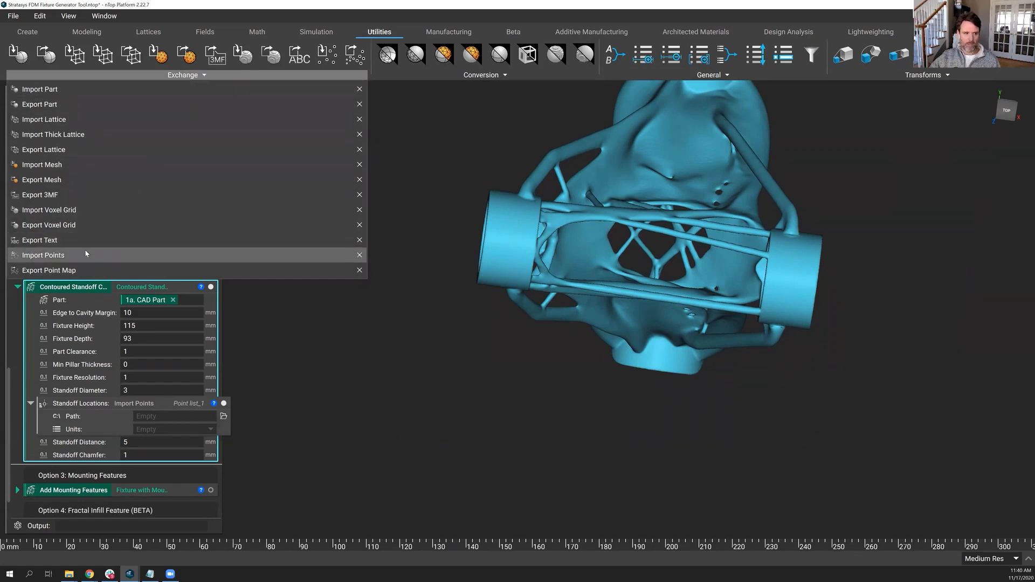
left_click(44, 255)
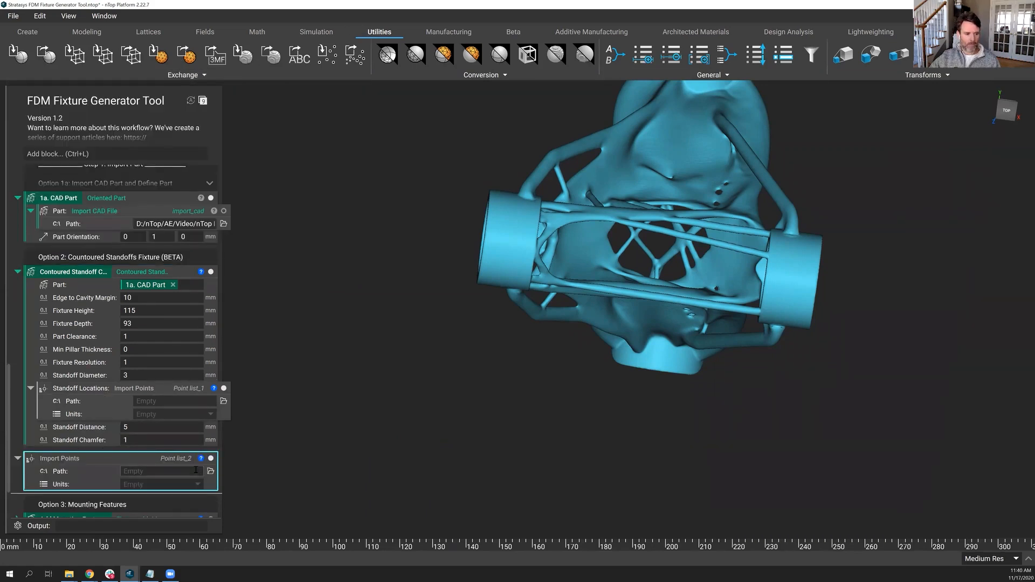
left_click(211, 471)
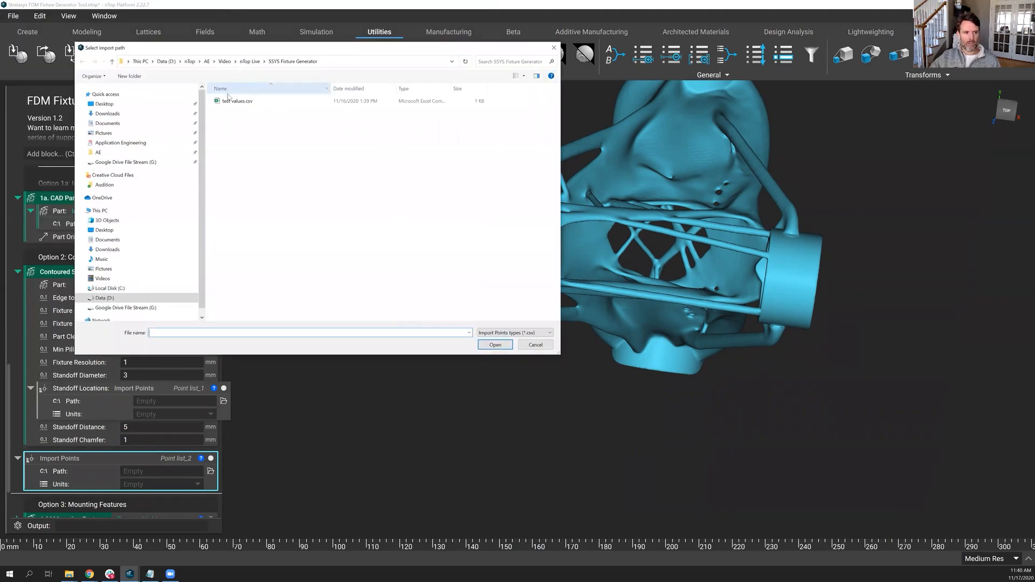
left_click(236, 100)
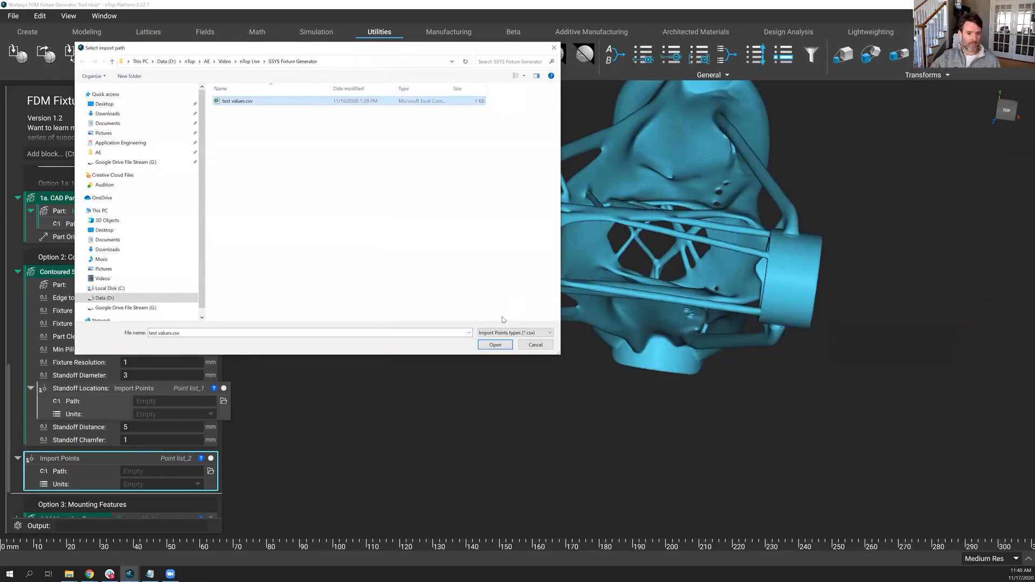
left_click(494, 345)
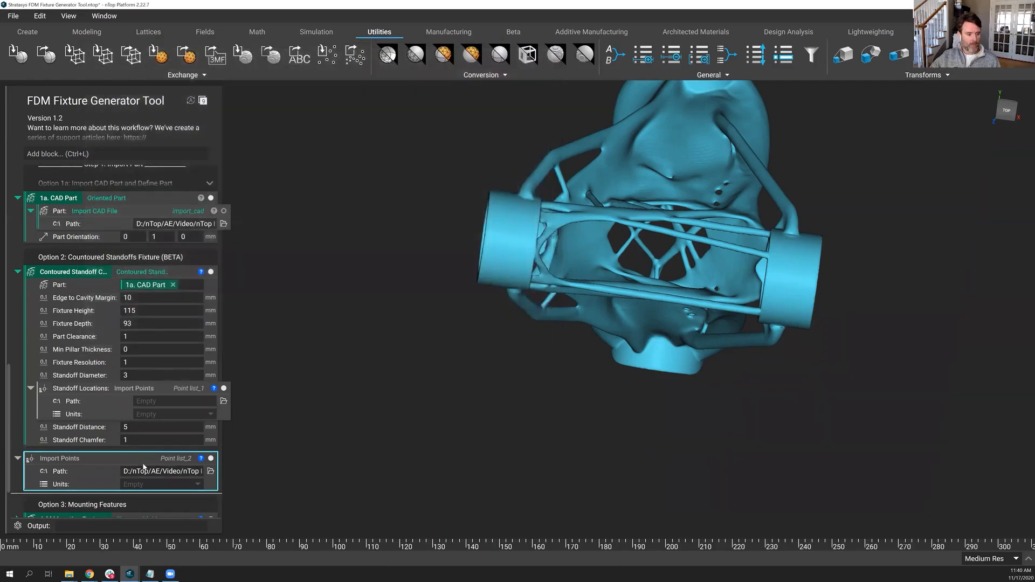
Feed the imported points into Standoff Locations in mm and confirm the list holds 8 points.
left_click(162, 484)
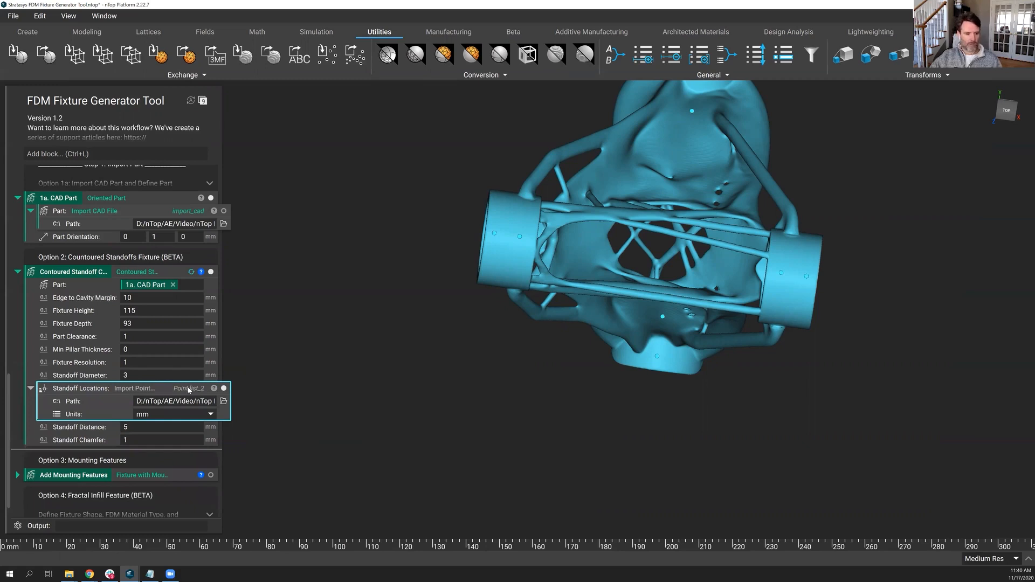
left_click(188, 388)
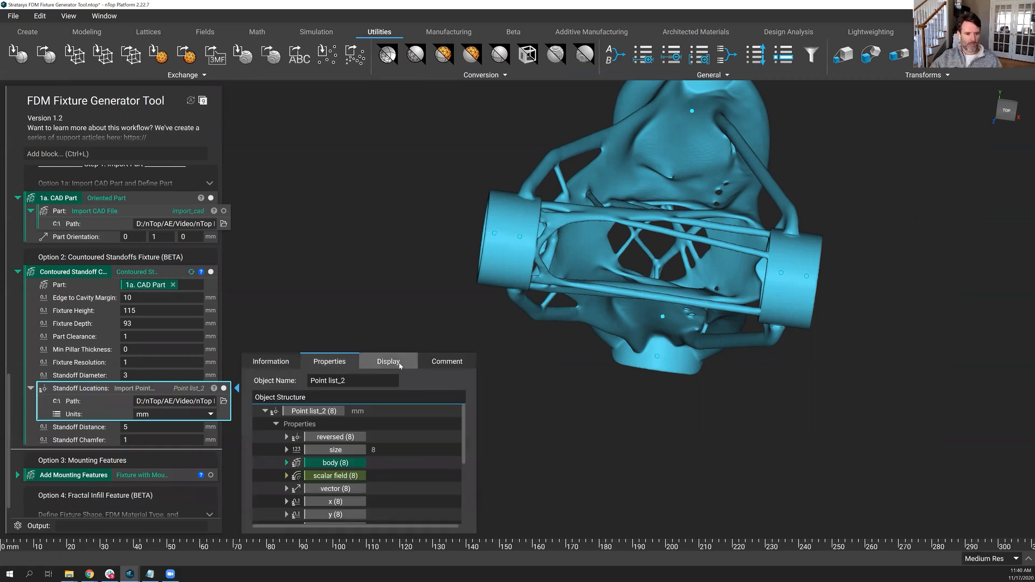
left_click(387, 361)
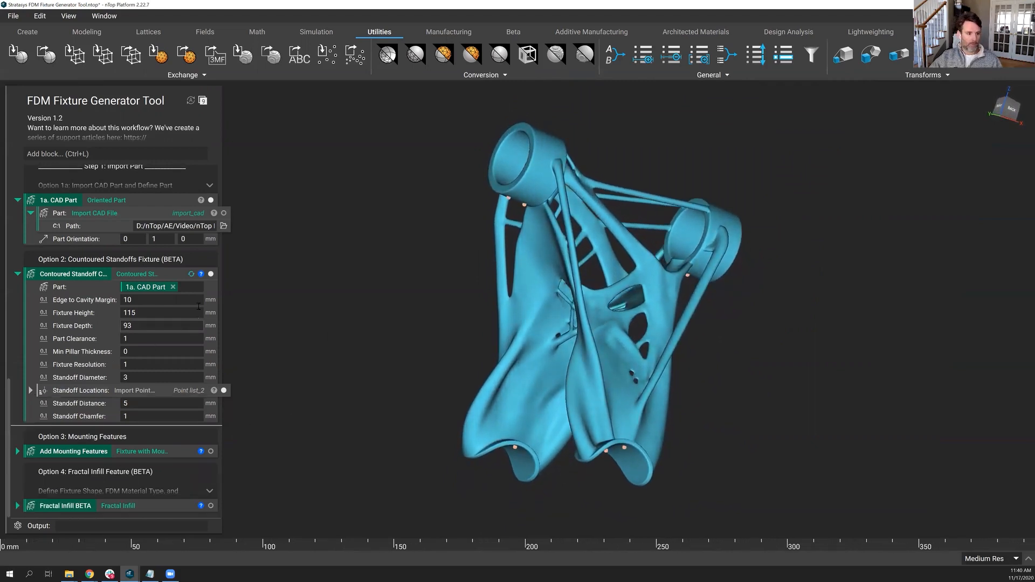
mouse_move(191, 100)
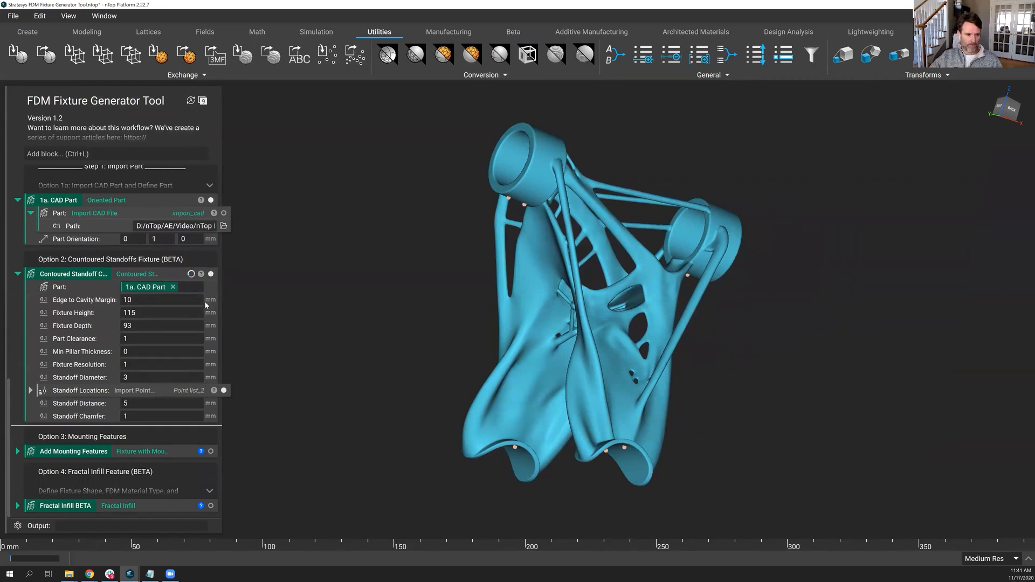
mouse_move(254, 349)
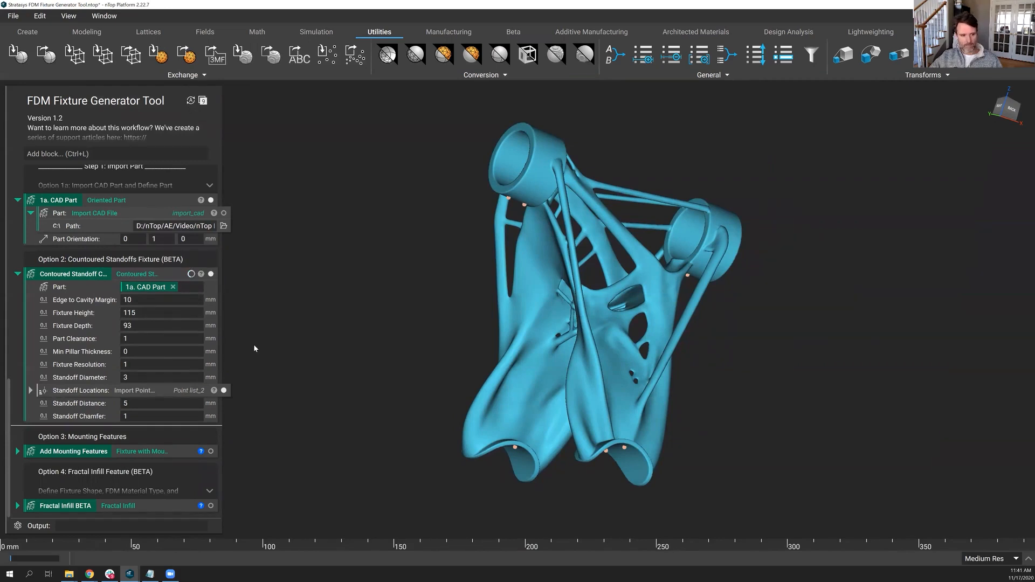
Change the Contoured Standoff Fixture's Part Clearance from 1 to 0.
left_click(161, 338)
type("0")
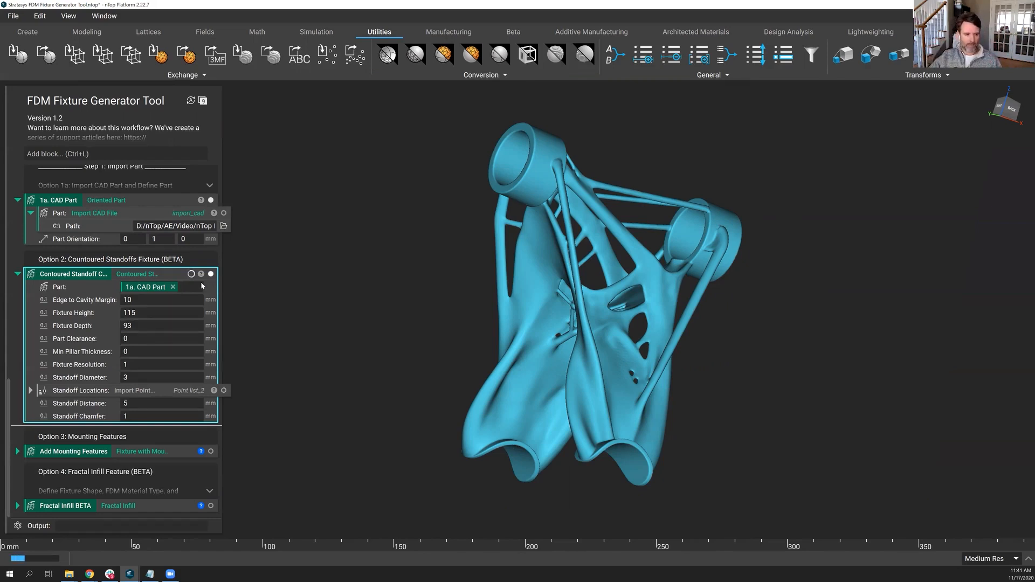
Enable Section Cut to view the regenerated fixture block's cavities.
left_click(161, 339)
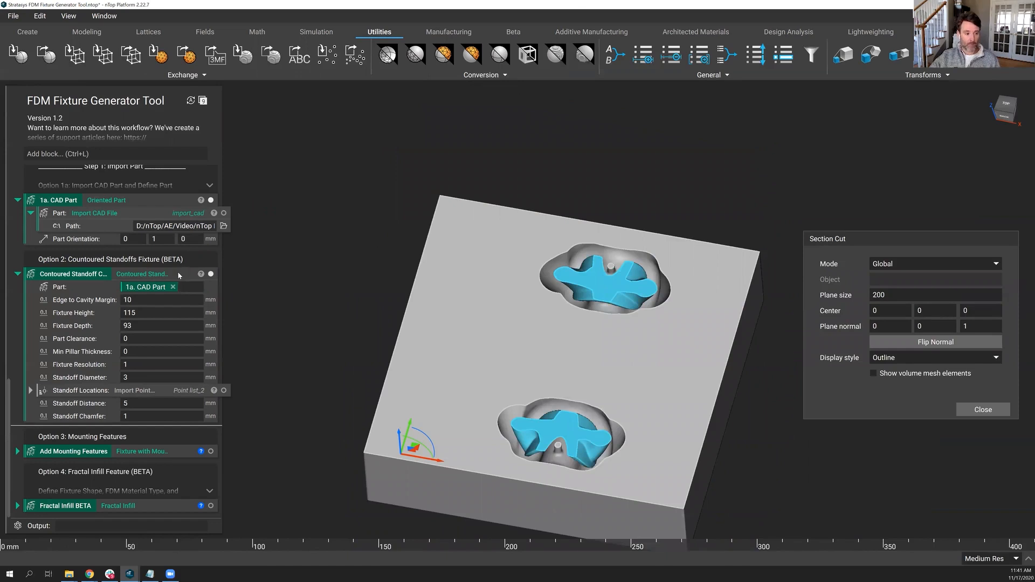
Isolate the Contoured Standoff Fixture block and centre the section cut at 50.80, 60.81, 23.43.
right_click(73, 274)
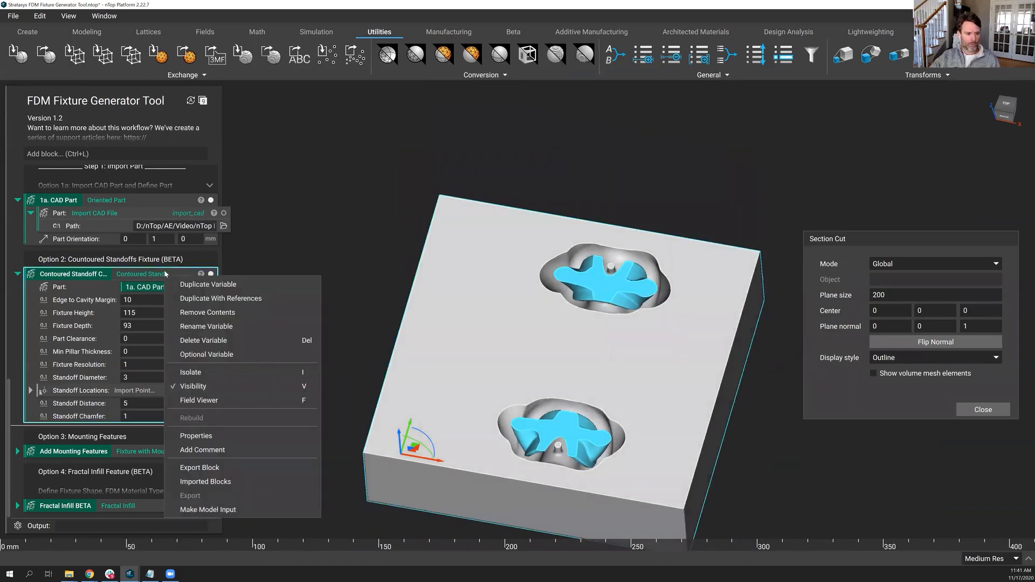
mouse_move(222, 400)
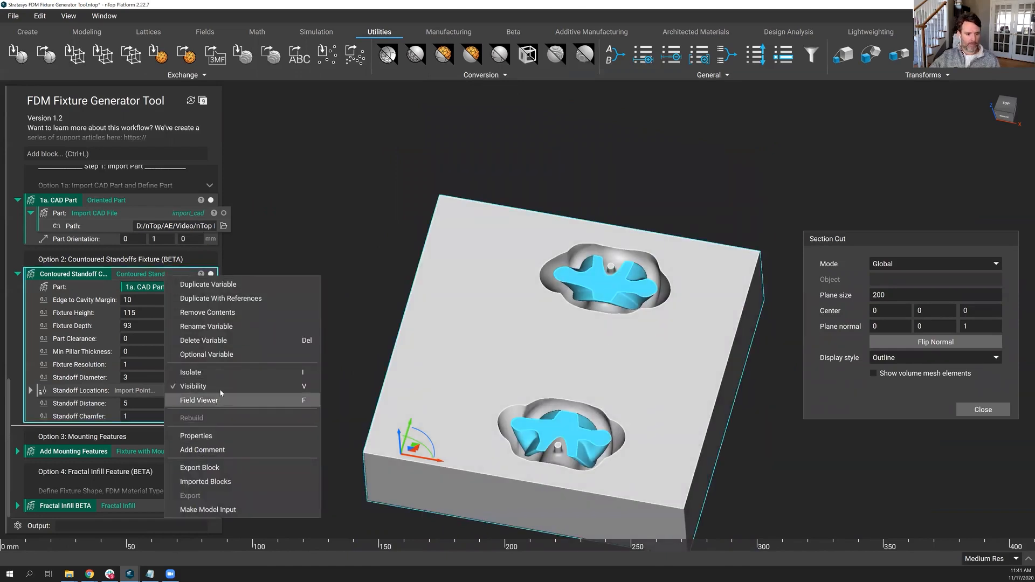
mouse_move(191, 371)
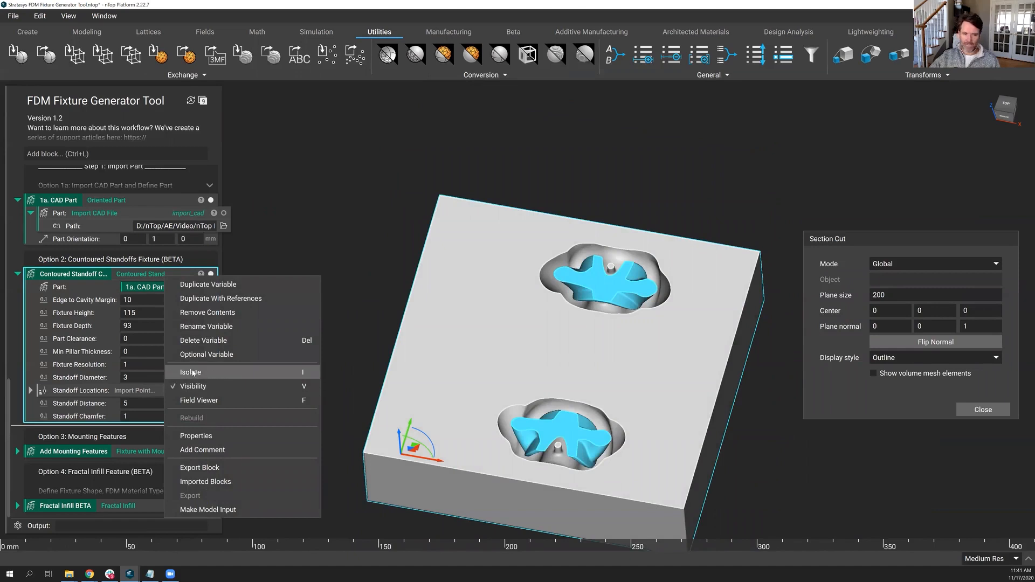
left_click(190, 372)
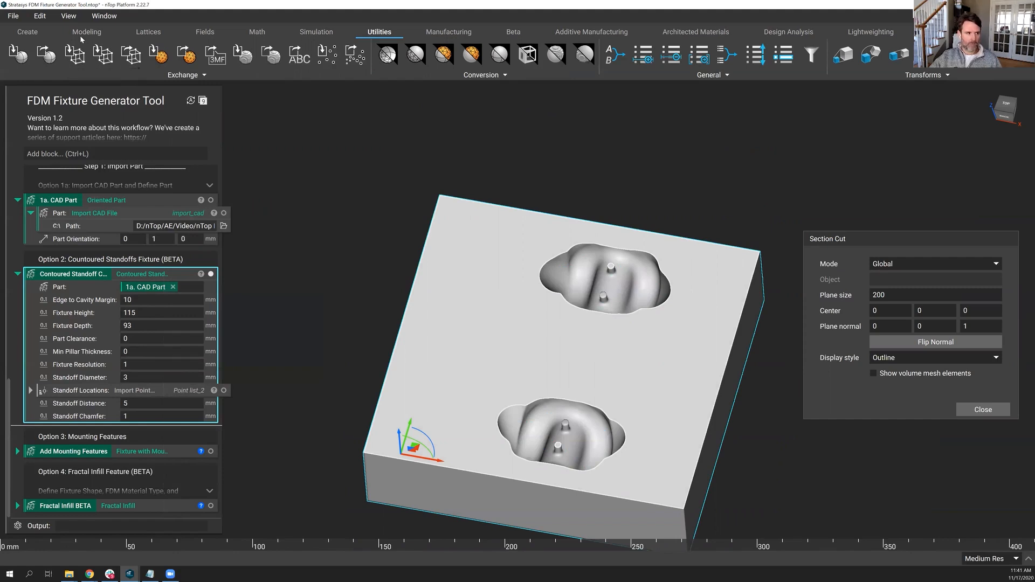
left_click(68, 15)
type("1")
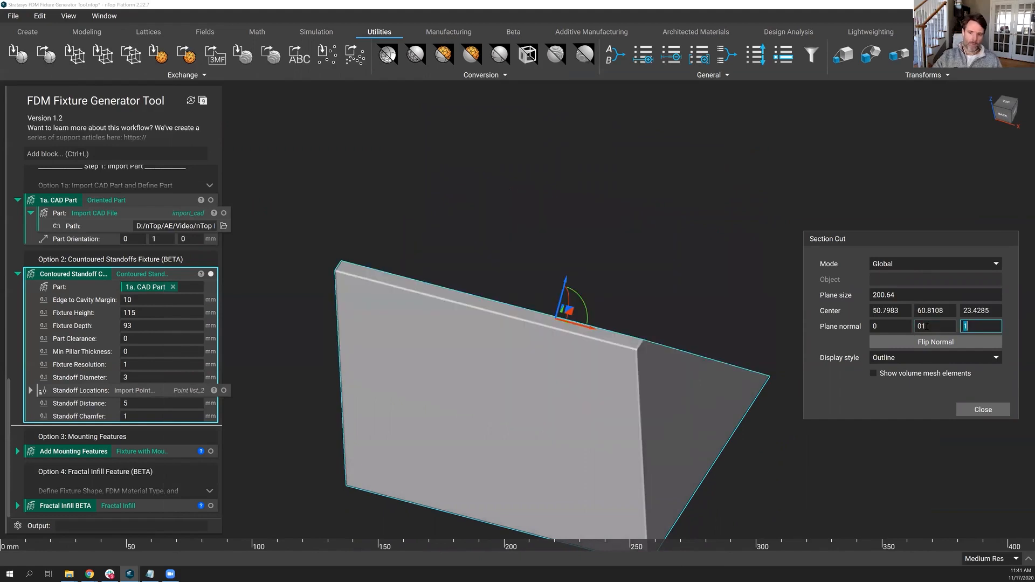
Set the section cut plane normal to 0, -1, 0 at Center Y 17.0973.
type("0")
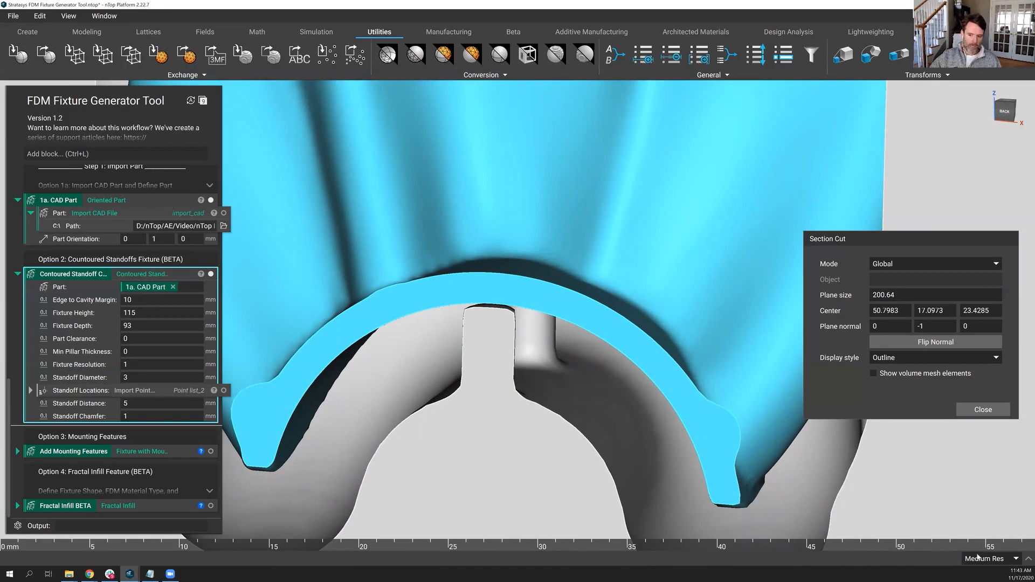
Choose a display resolution, then close the section cut to show the whole fixture.
left_click(987, 559)
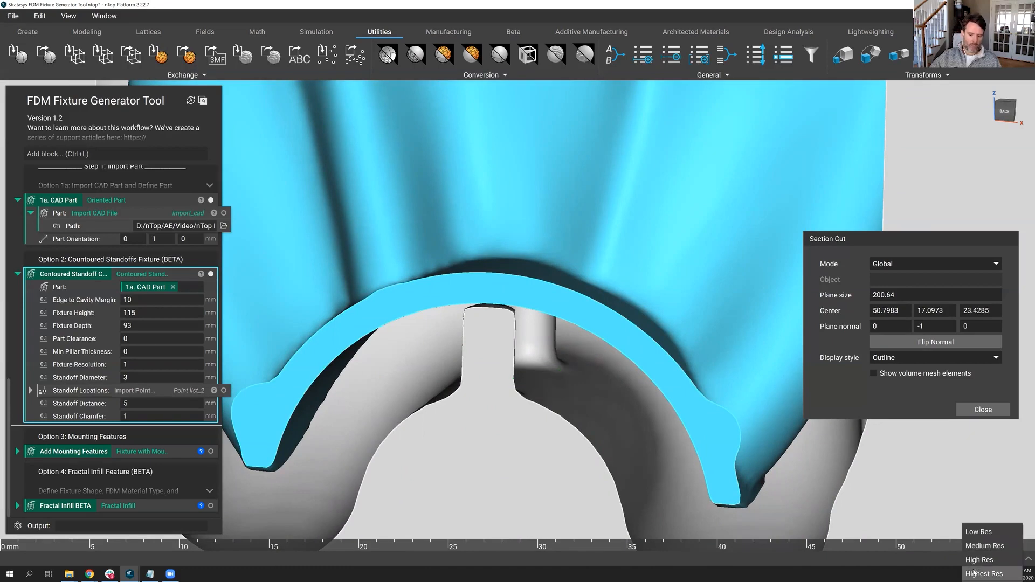
left_click(984, 545)
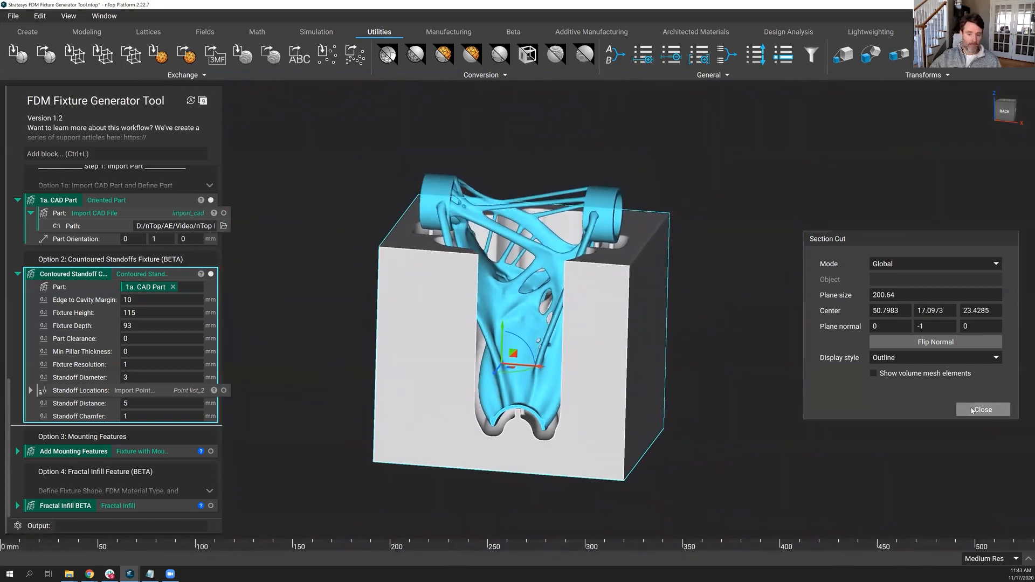
left_click(982, 410)
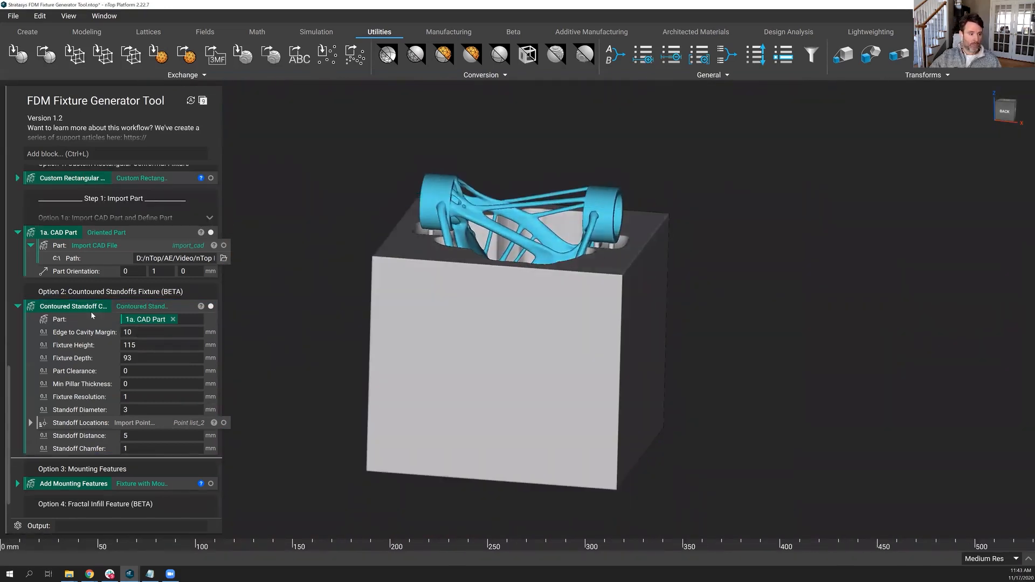